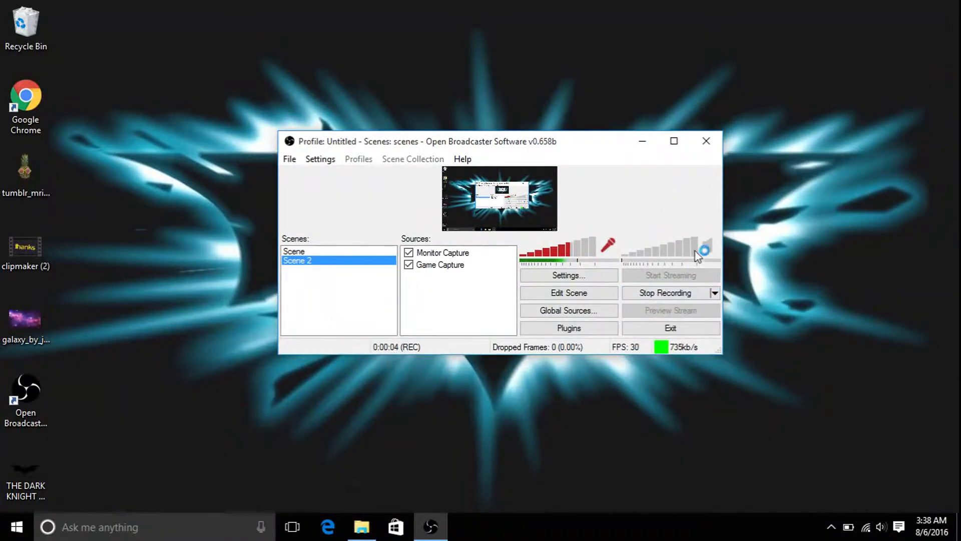
mouse_move(601, 53)
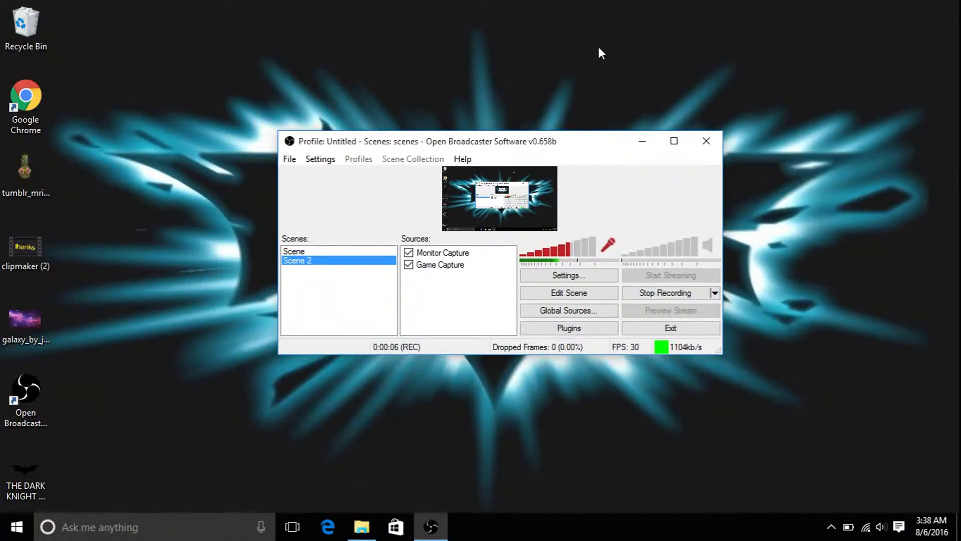
mouse_move(360, 55)
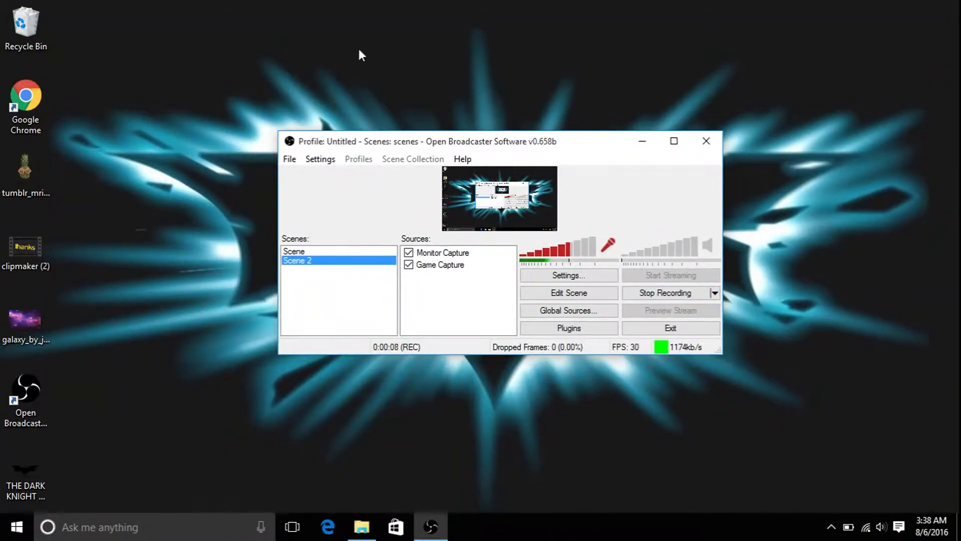
mouse_move(652, 133)
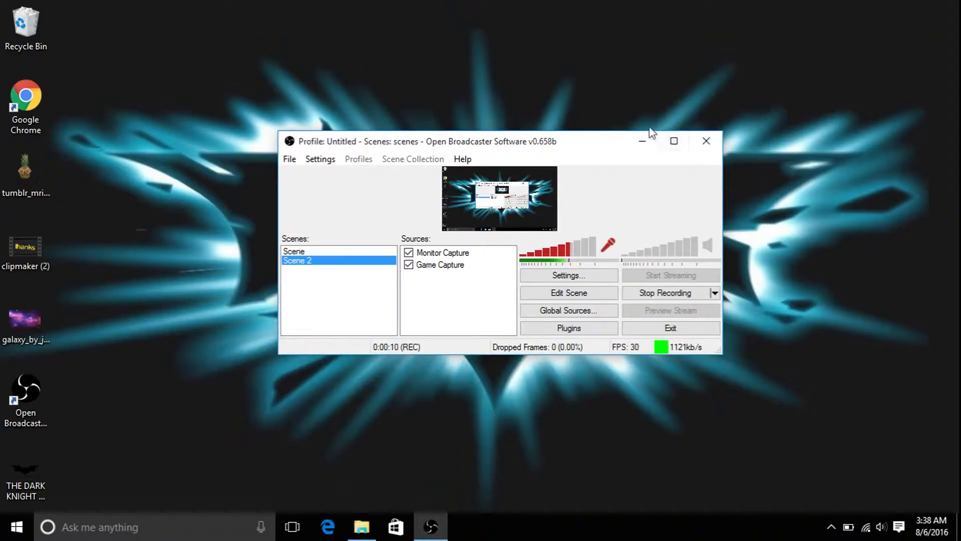
mouse_move(607, 132)
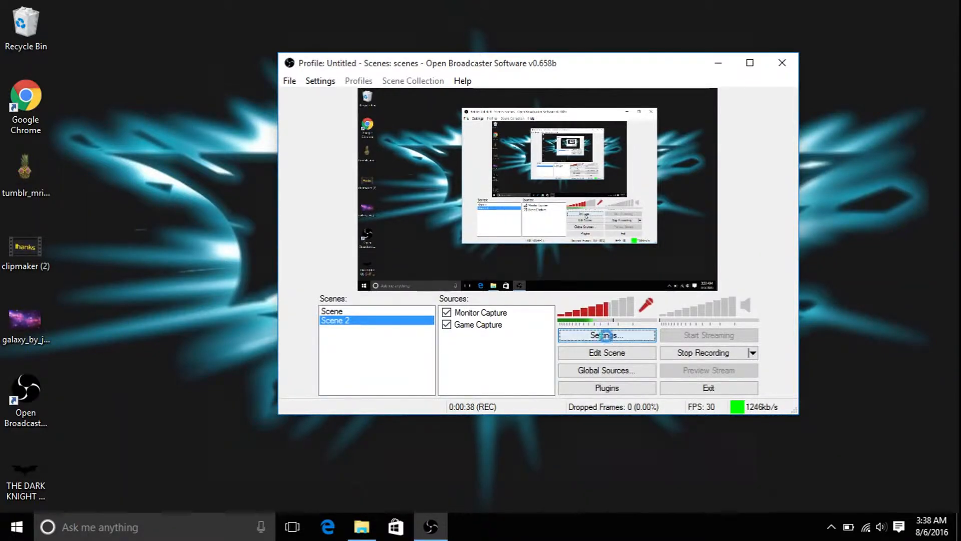
- Review the Encoding and General settings pages, leaving the language on English
click(607, 335)
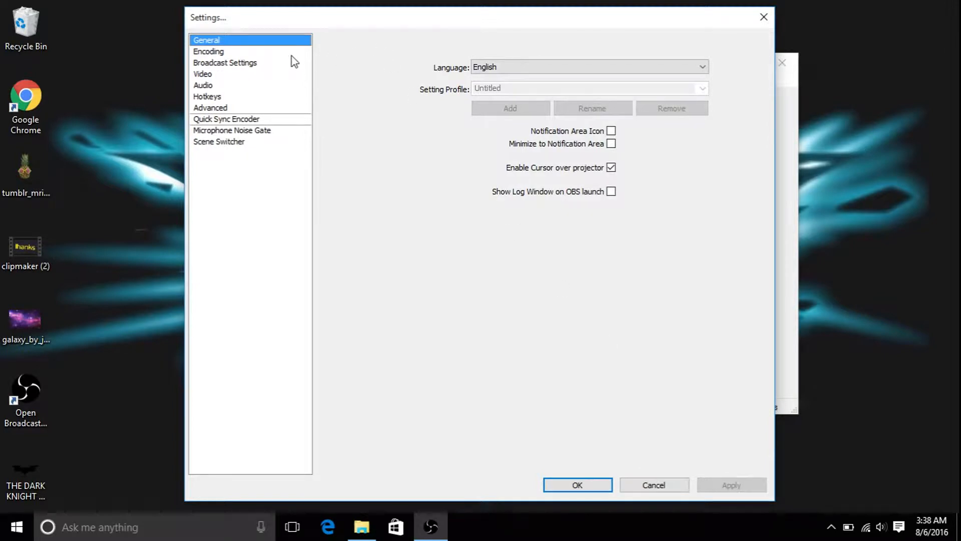
click(208, 51)
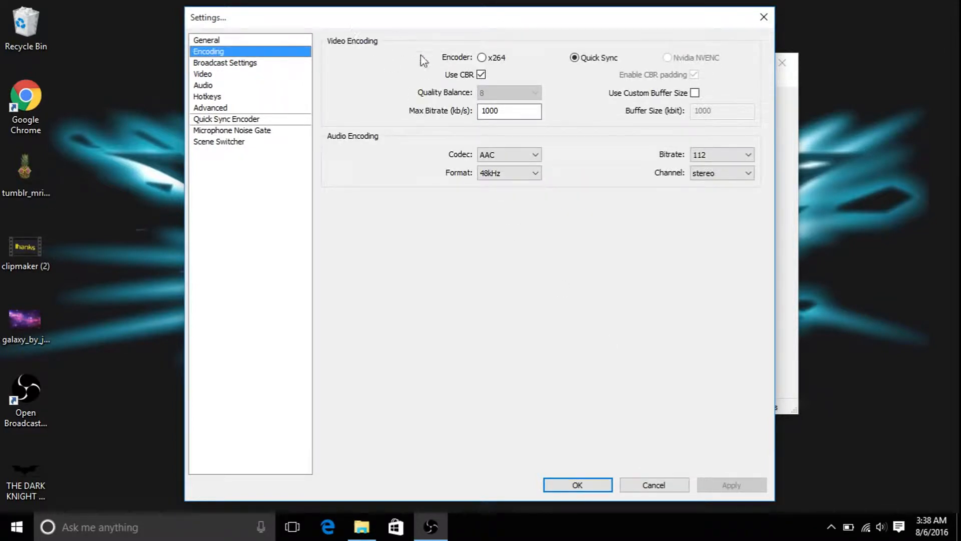
click(206, 40)
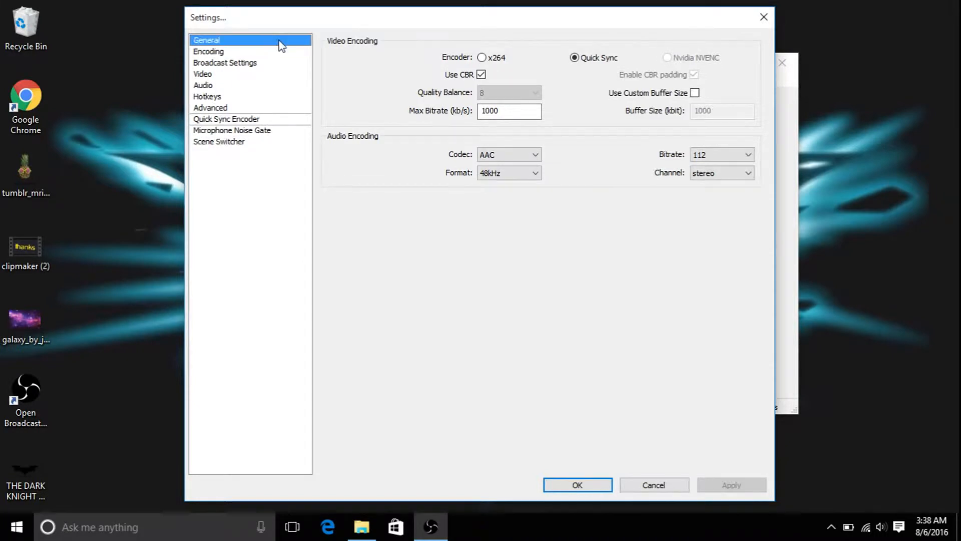
click(206, 40)
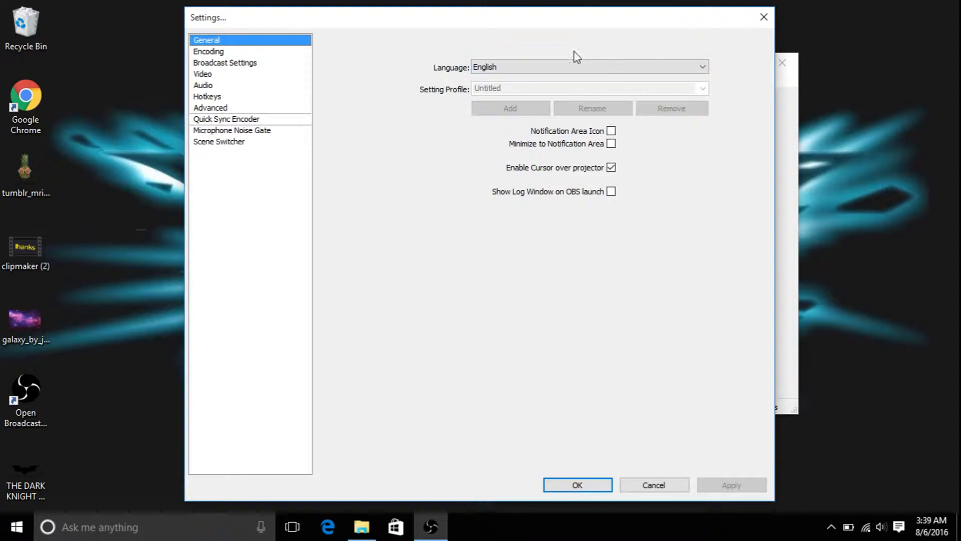
mouse_move(764, 17)
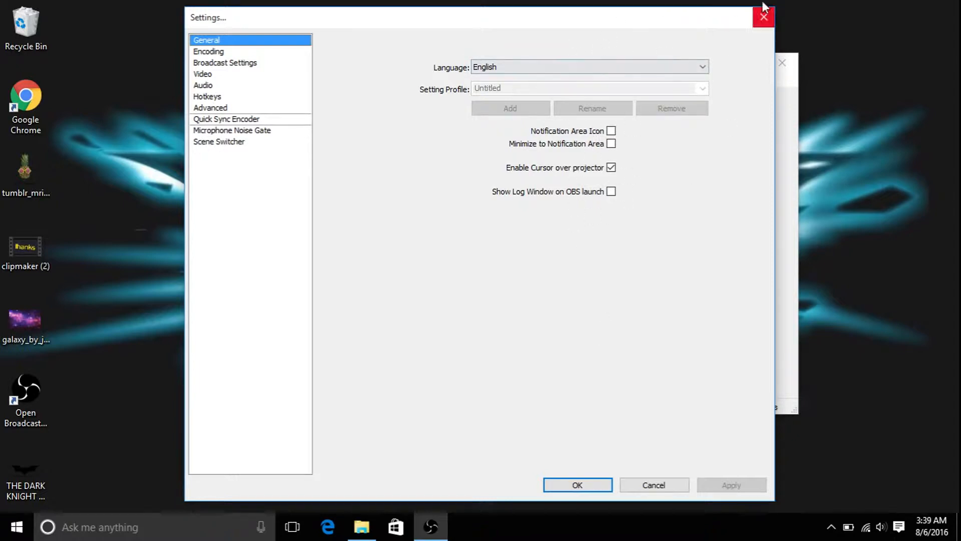
mouse_move(485, 65)
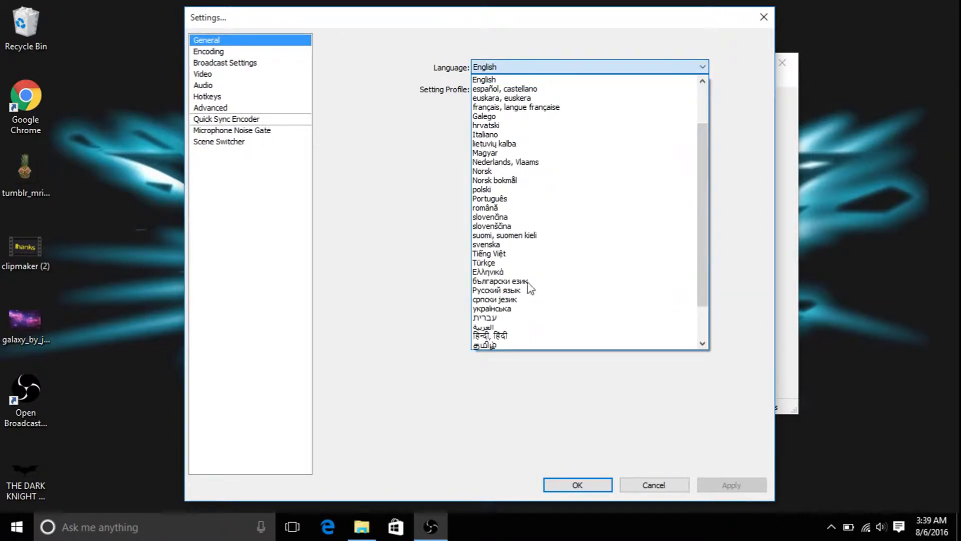
click(484, 79)
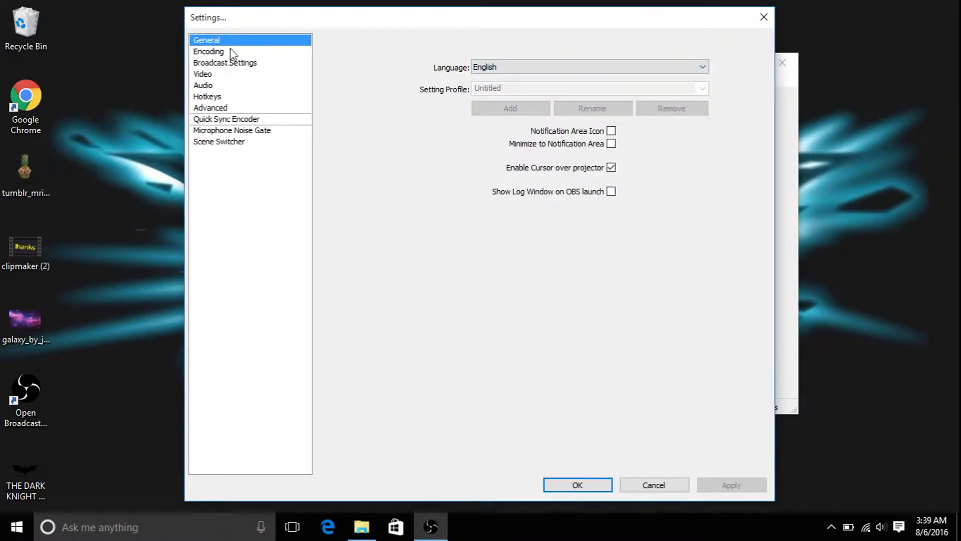
- Keep the encoder on Quick Sync with CBR video bitrate 1000 kb/s
click(208, 51)
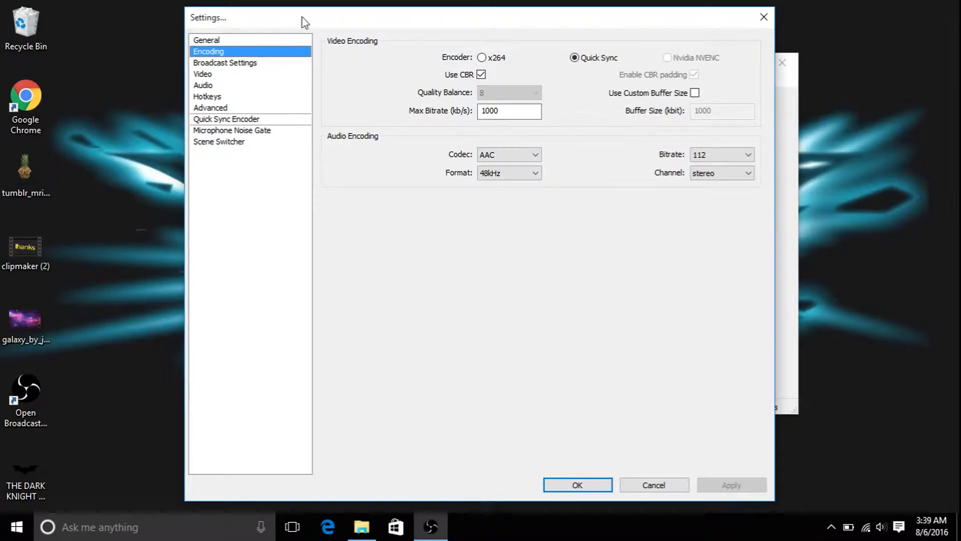
mouse_move(445, 56)
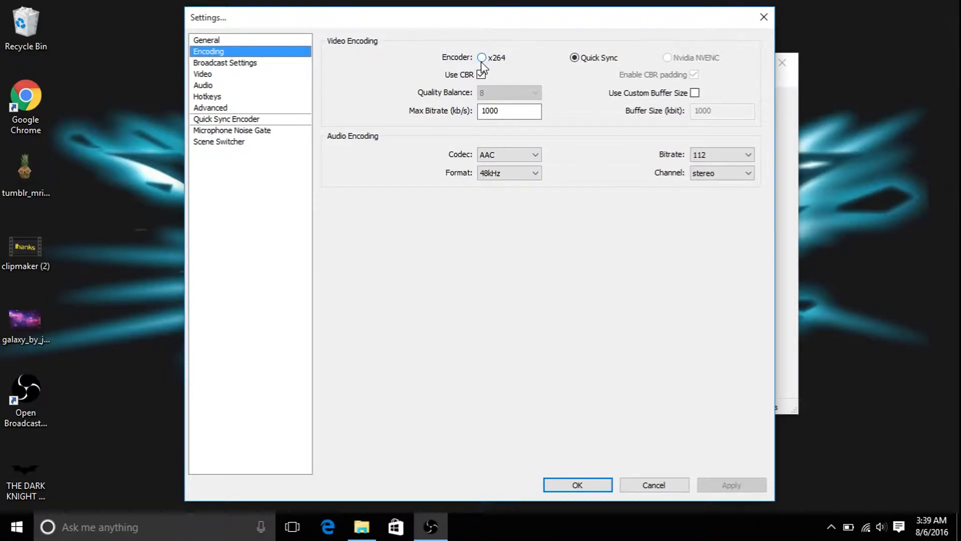
click(481, 74)
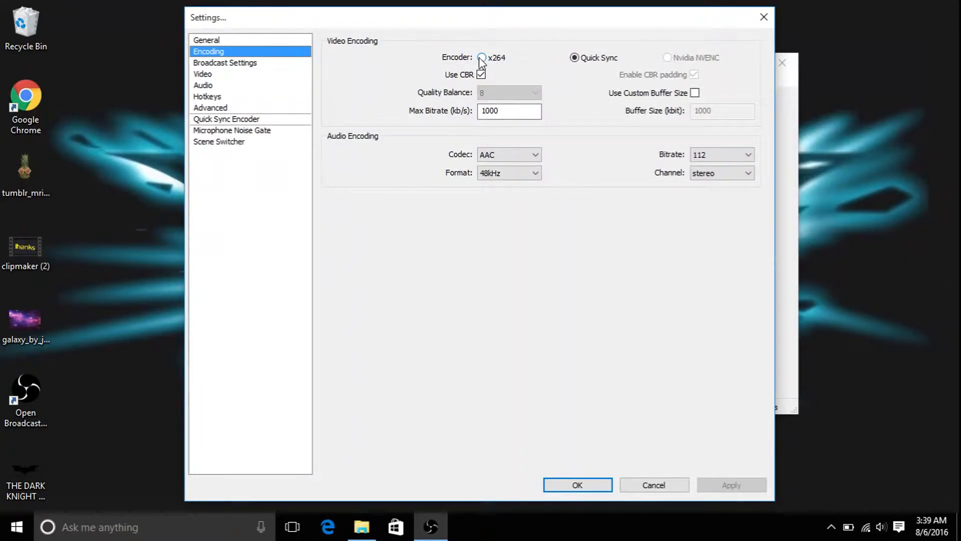
click(575, 58)
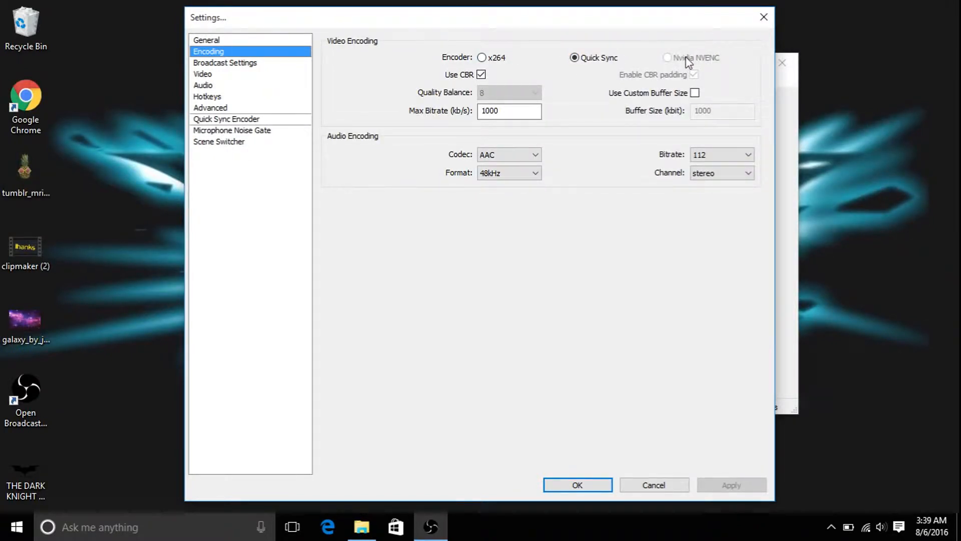
mouse_move(625, 80)
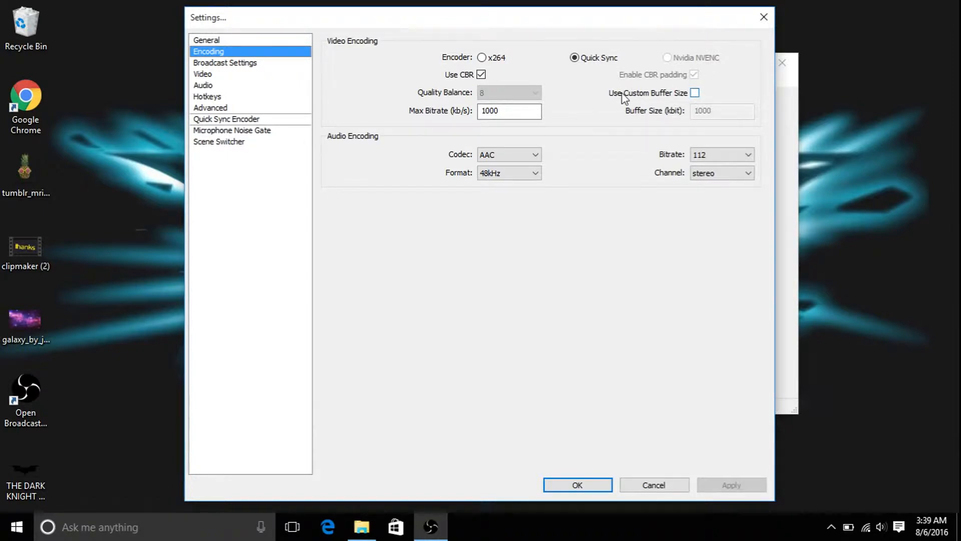
click(510, 110)
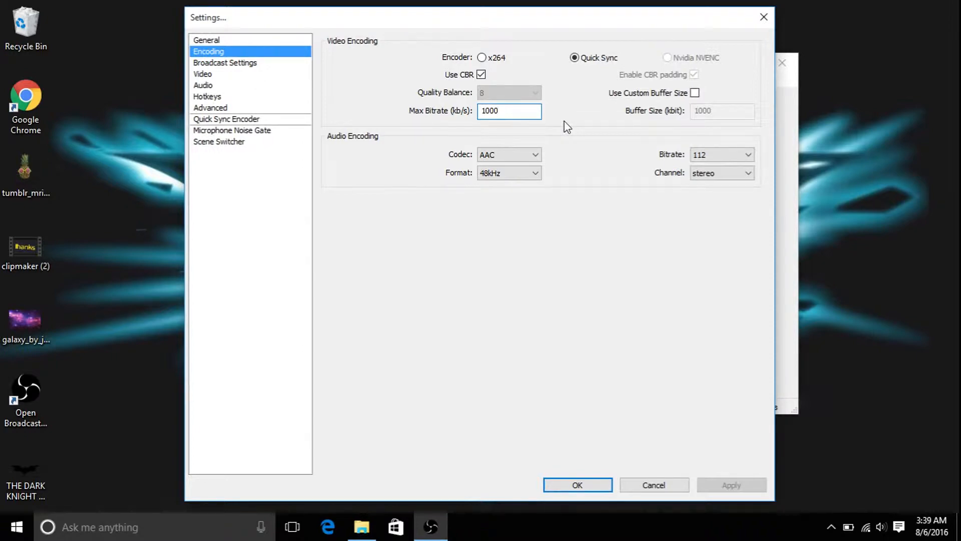
mouse_move(665, 145)
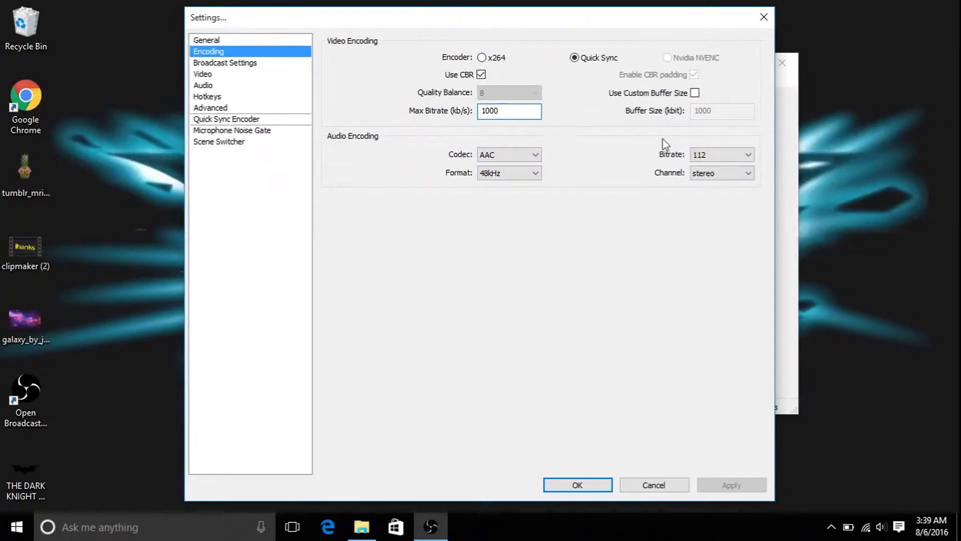
- Keep AAC audio at 112 kb/s with the stereo channel
click(721, 172)
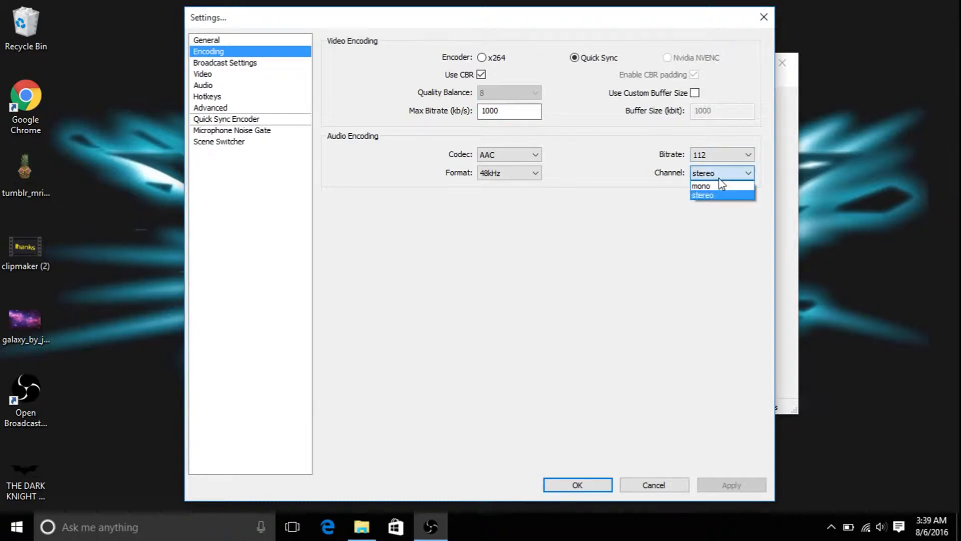
click(703, 195)
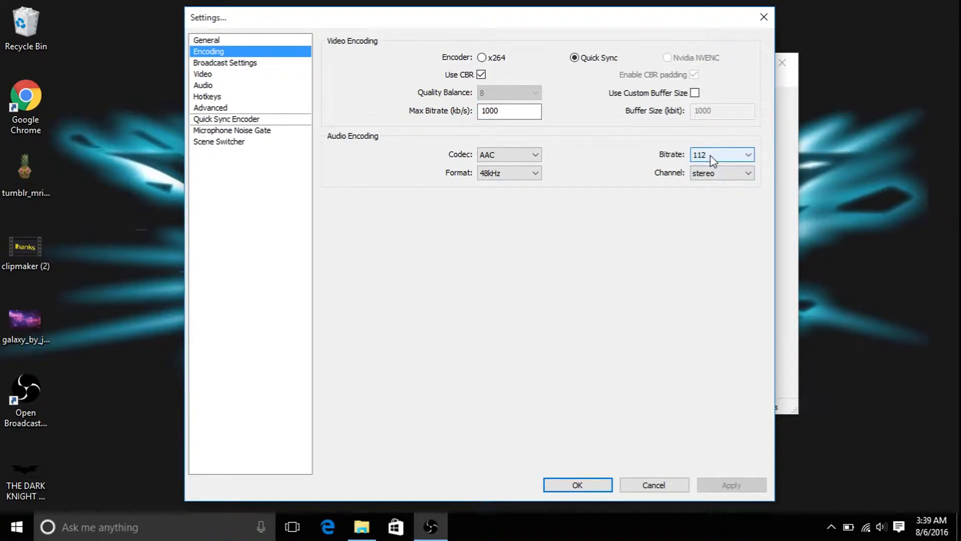
click(747, 154)
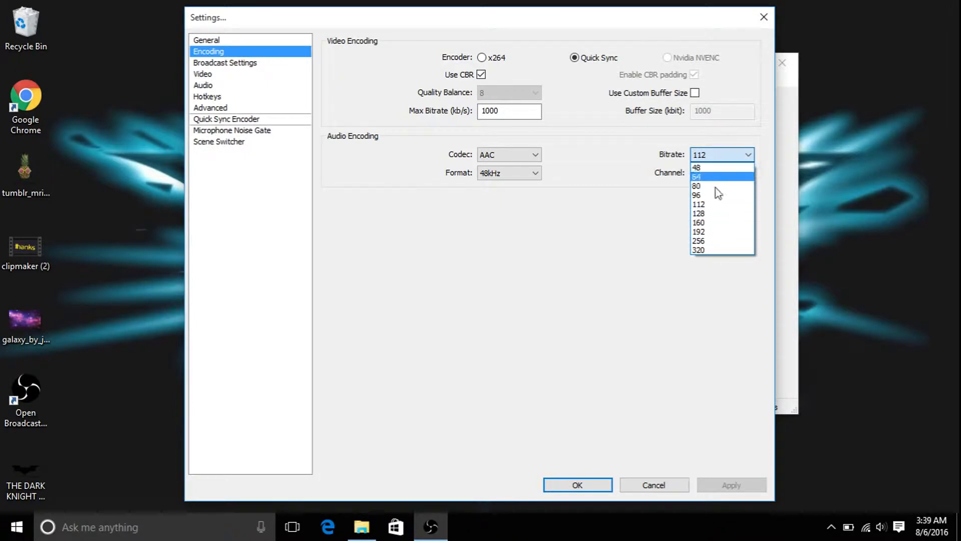
mouse_move(725, 213)
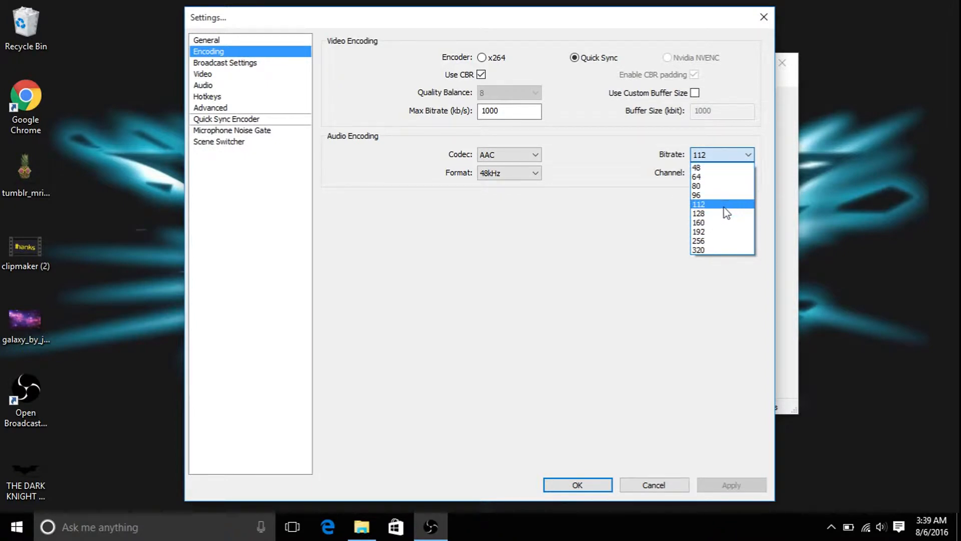
click(699, 204)
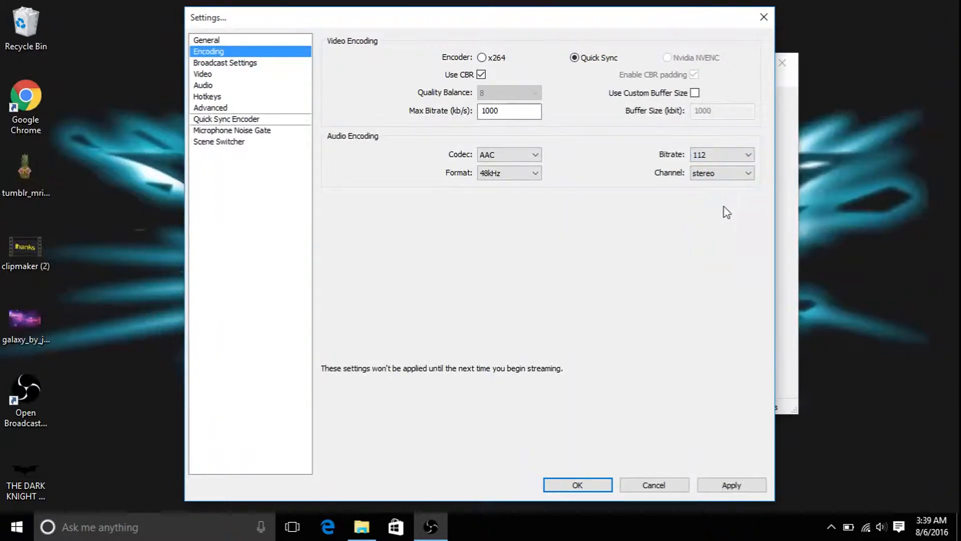
mouse_move(335, 119)
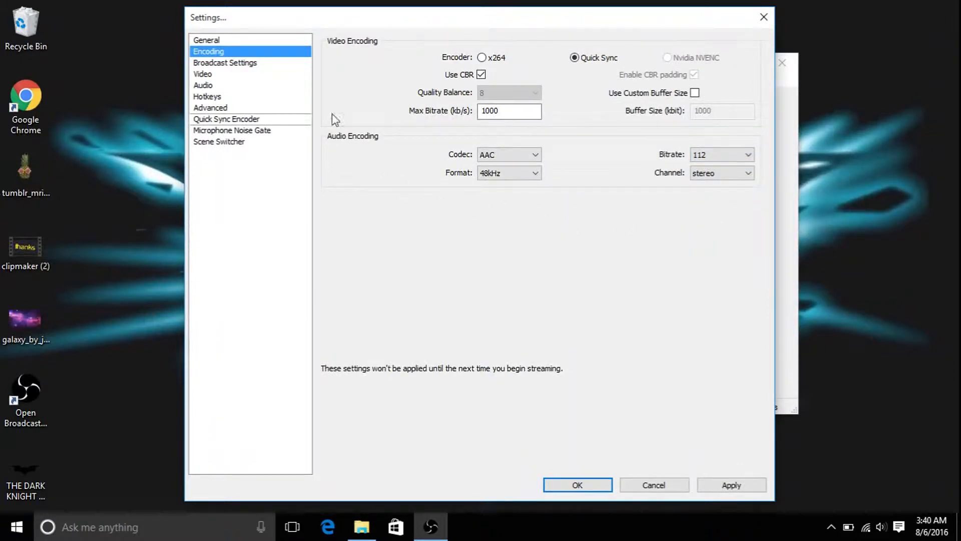
- In Broadcast Settings keep File Output Only mode saving FLV recordings to the Videos folder
click(225, 62)
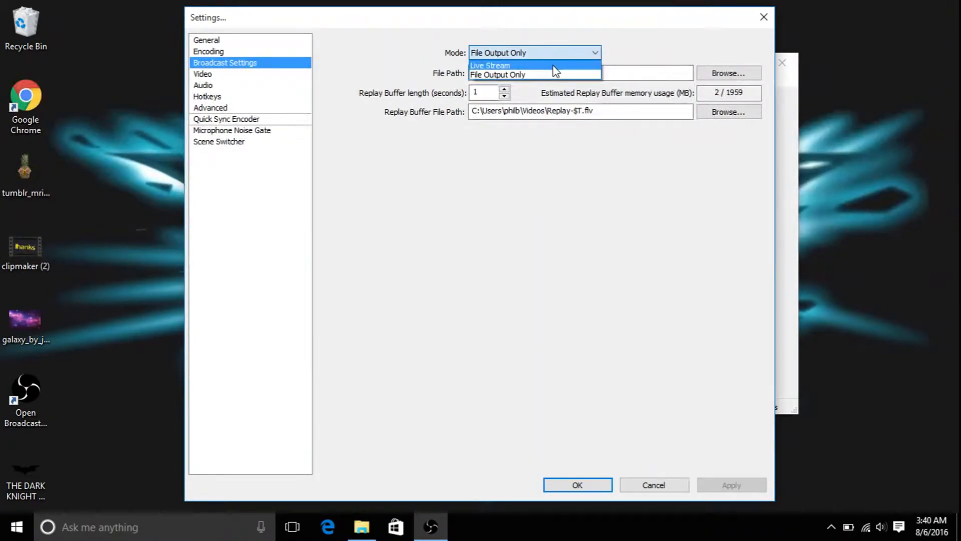
click(498, 74)
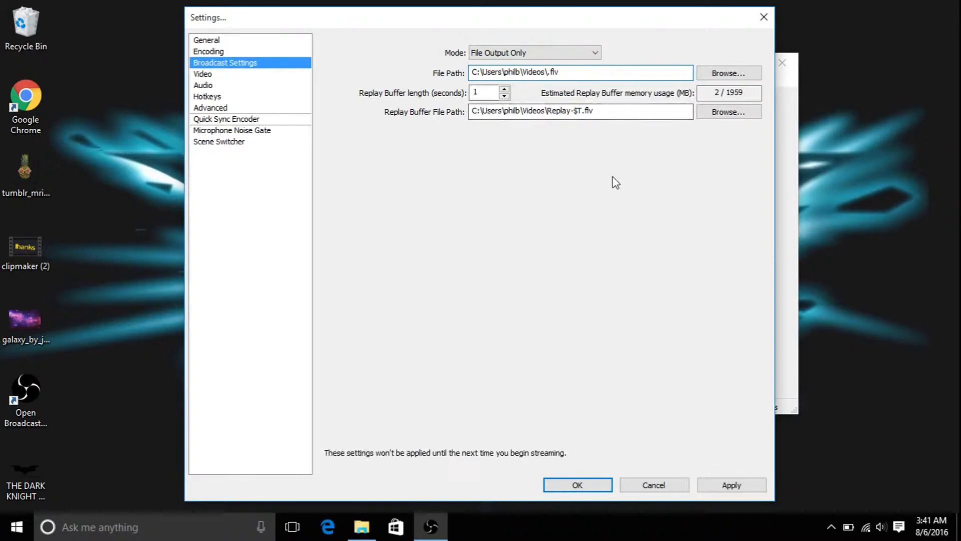
mouse_move(634, 169)
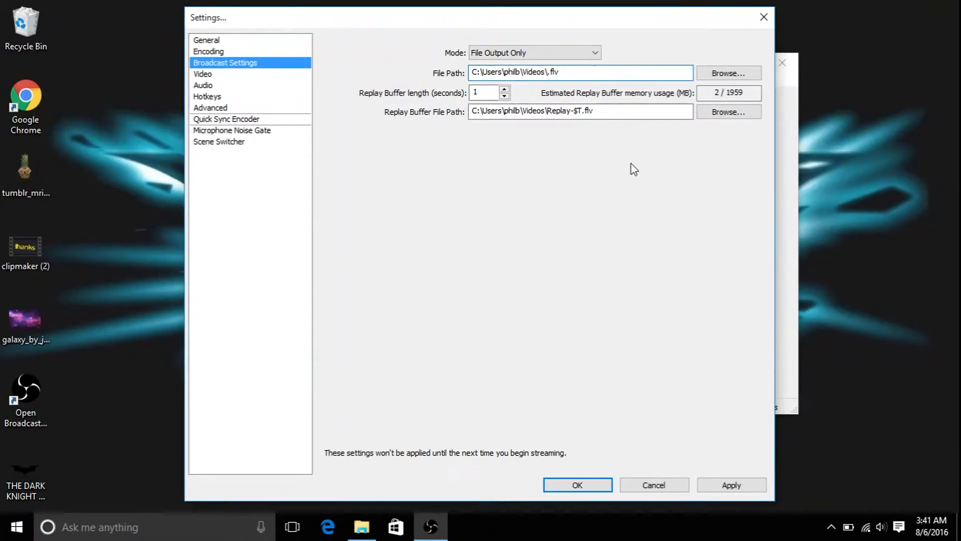
- Insert $T before .flv in the file path so recordings are named by date and time
text($)
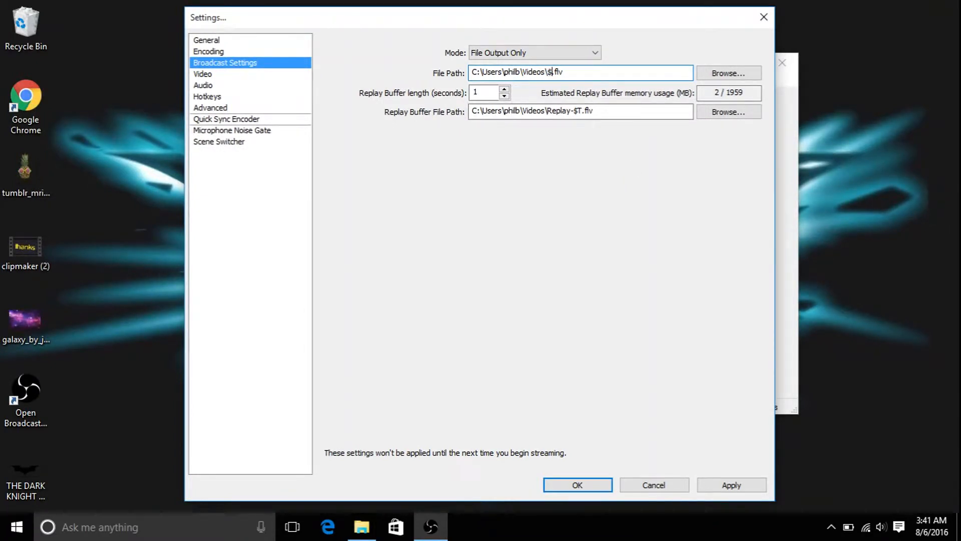
mouse_move(633, 169)
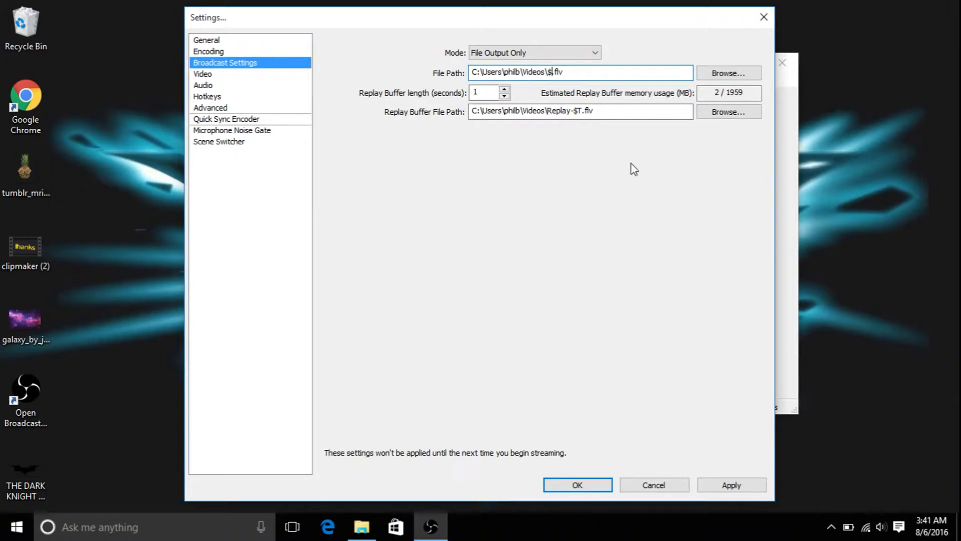
text(t)
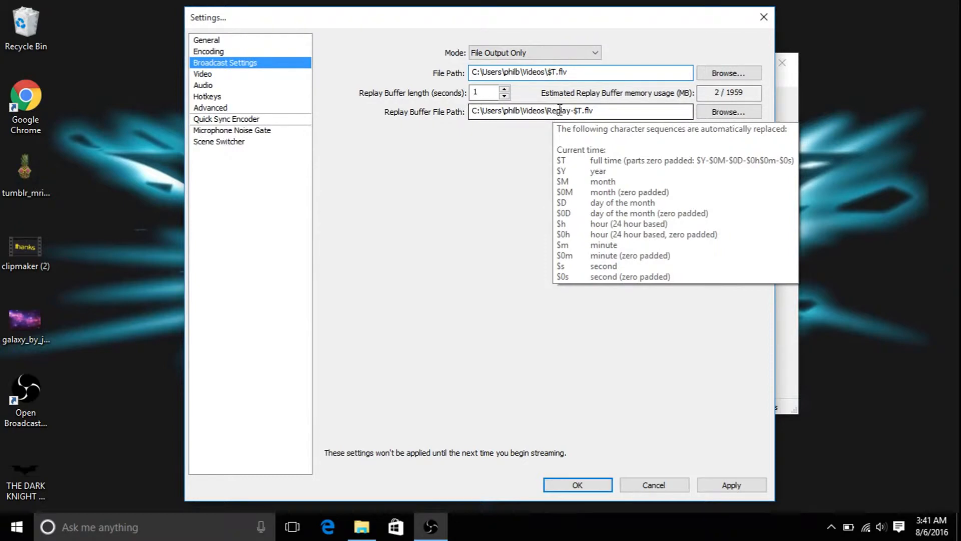
mouse_move(429, 124)
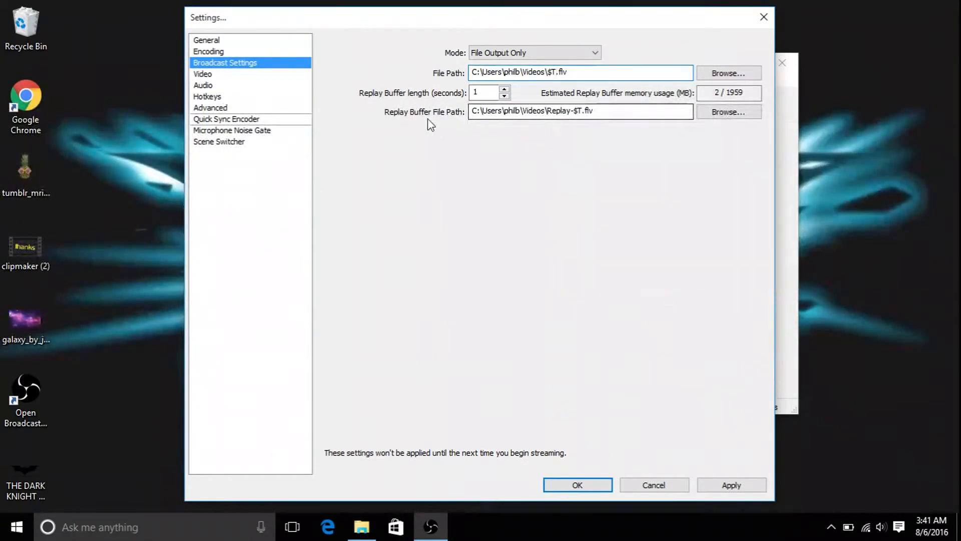
- Apply the broadcast changes and review the Video page: Intel HD Graphics, 1366x768 at 30 FPS
click(202, 73)
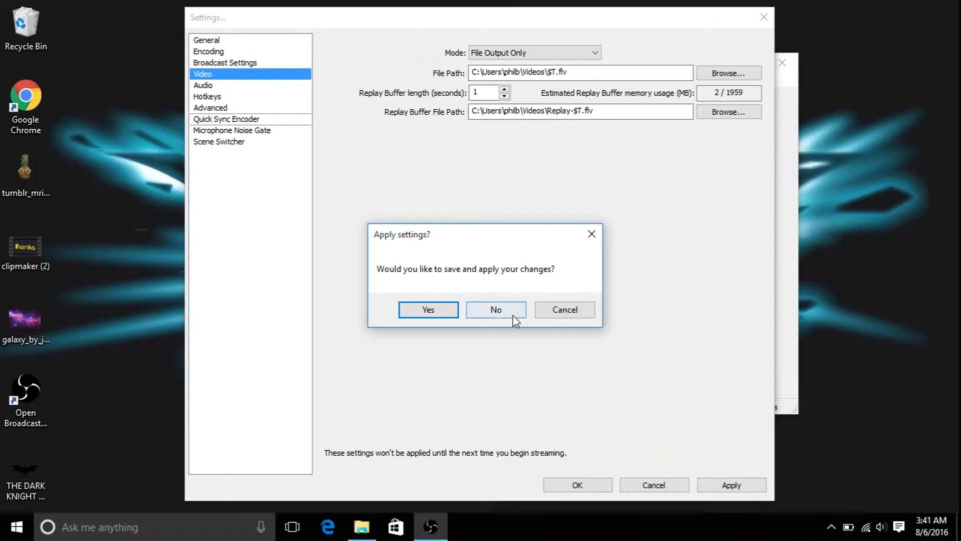
click(495, 309)
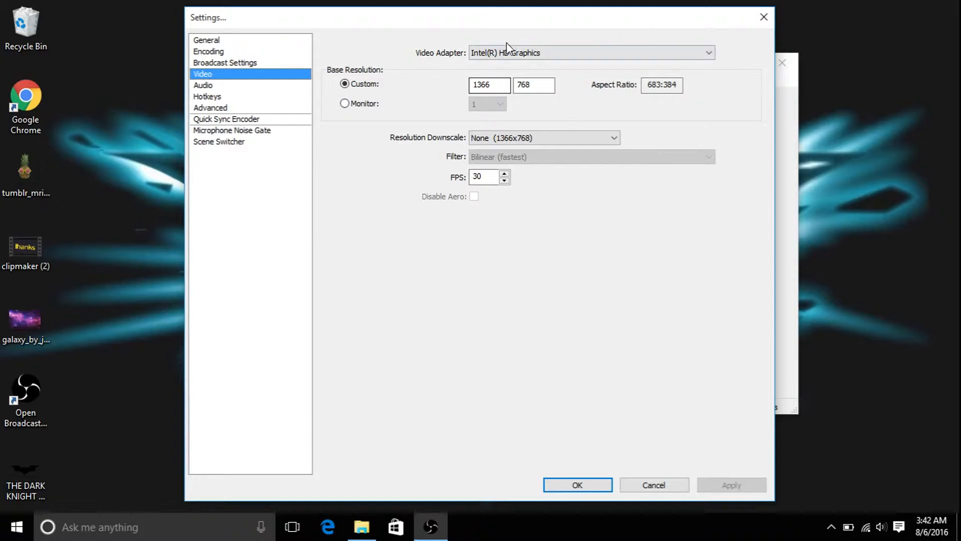
click(589, 53)
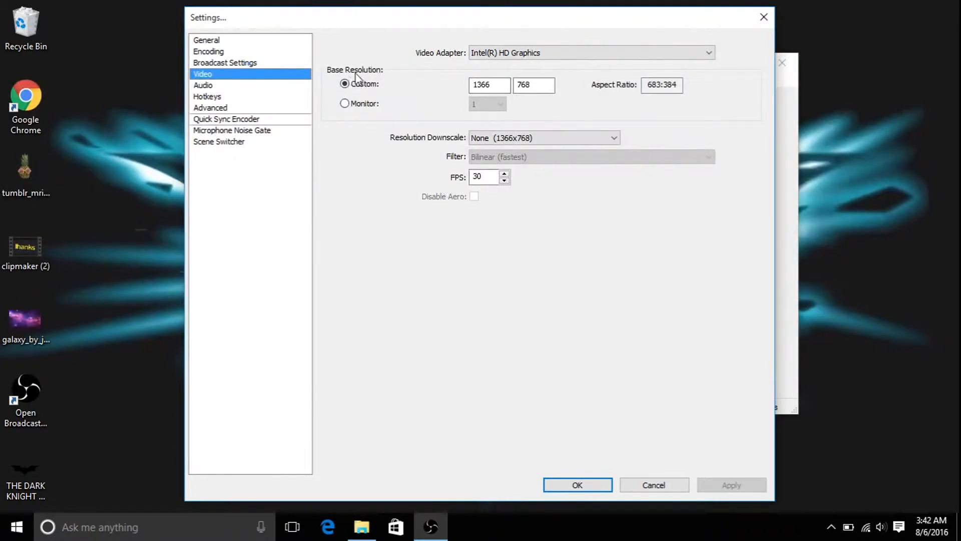
click(489, 85)
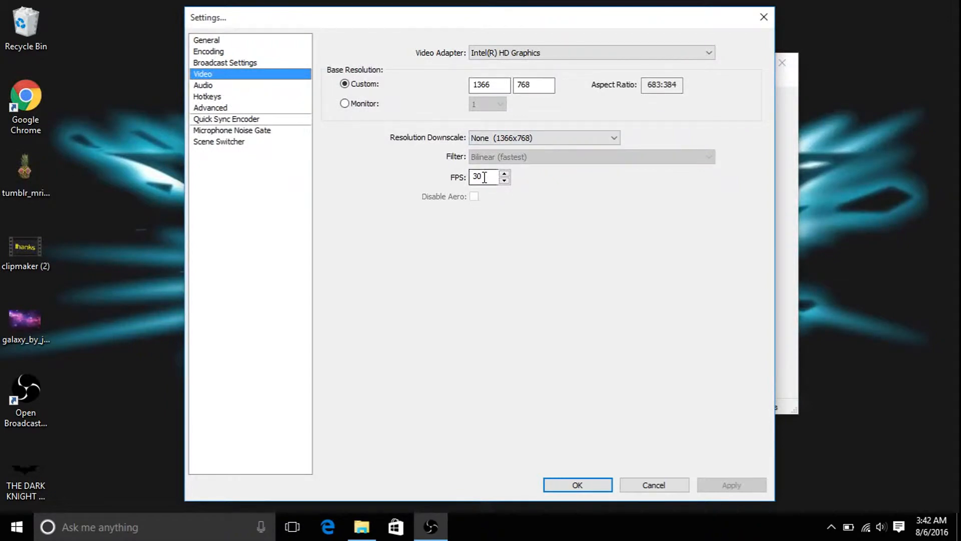
mouse_move(556, 223)
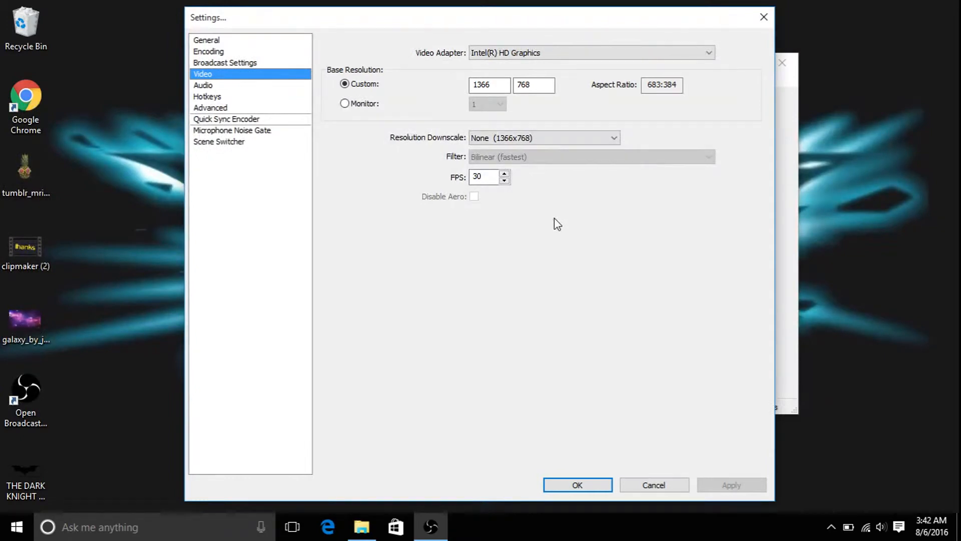
mouse_move(576, 205)
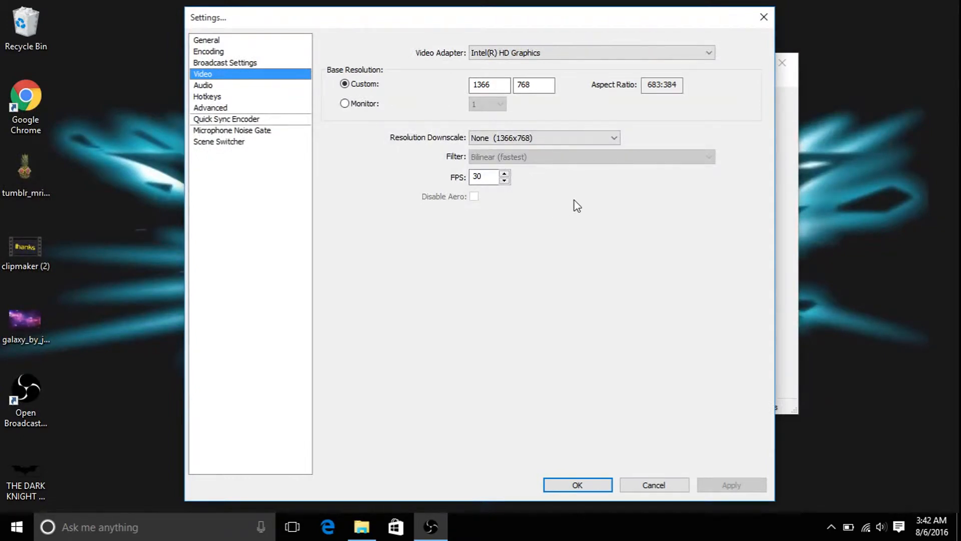
mouse_move(285, 104)
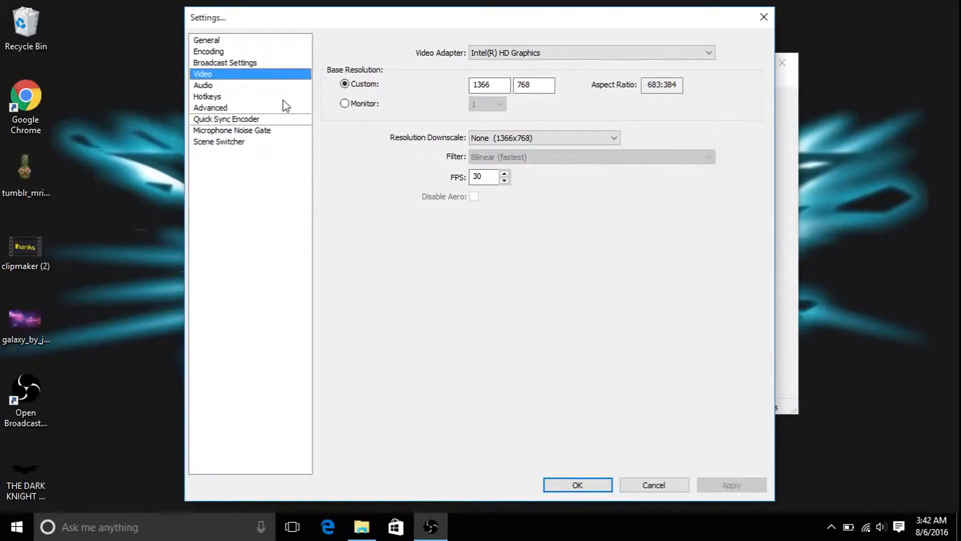
- On the Audio page keep both desktop and microphone/auxiliary devices on Default
click(203, 85)
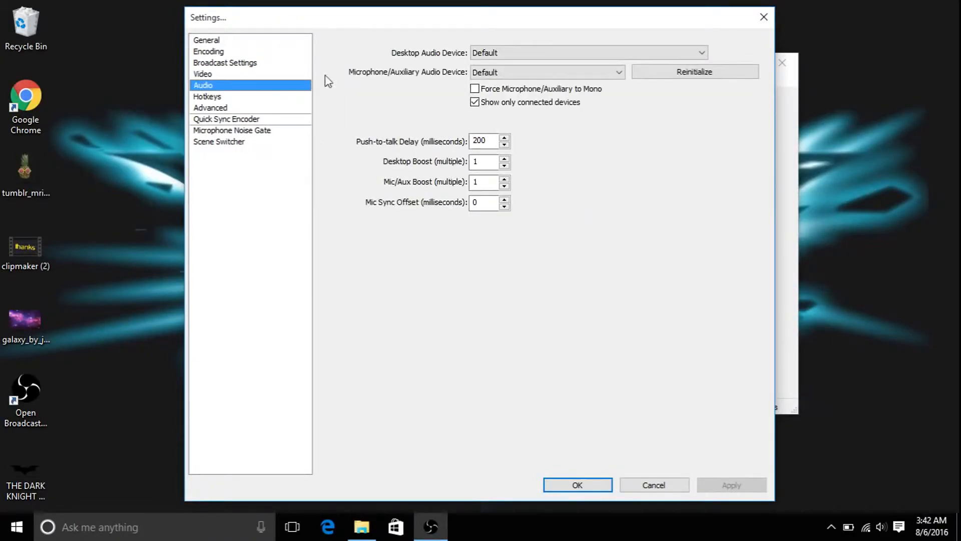
click(586, 53)
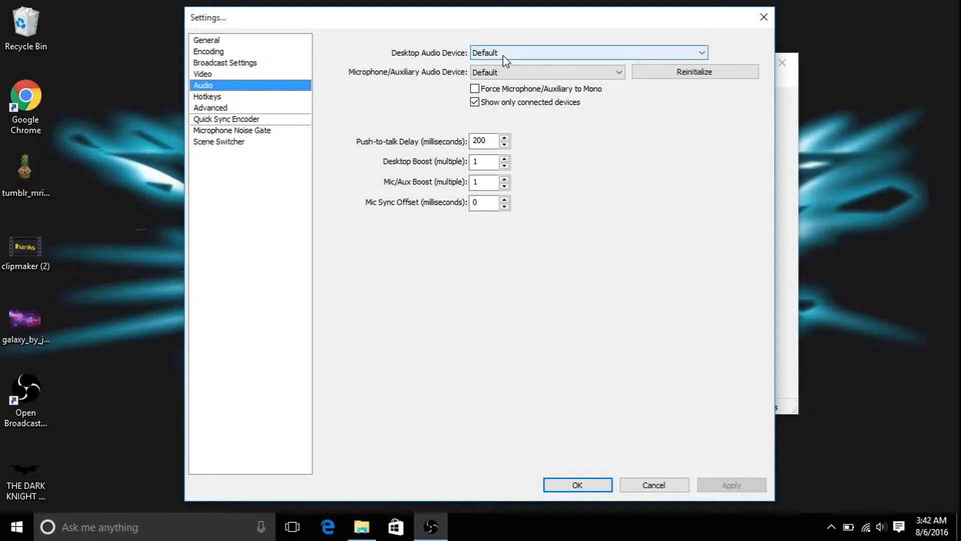
click(587, 52)
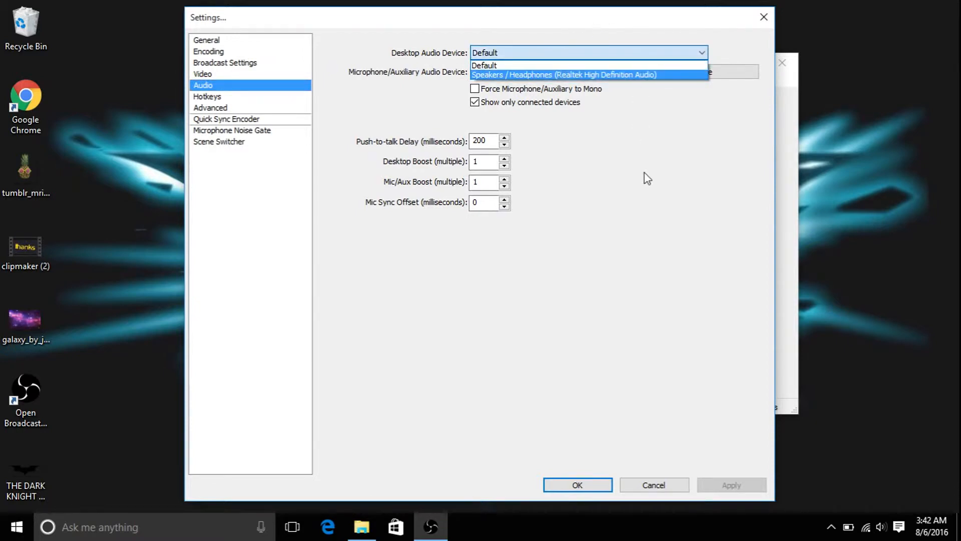
mouse_move(611, 66)
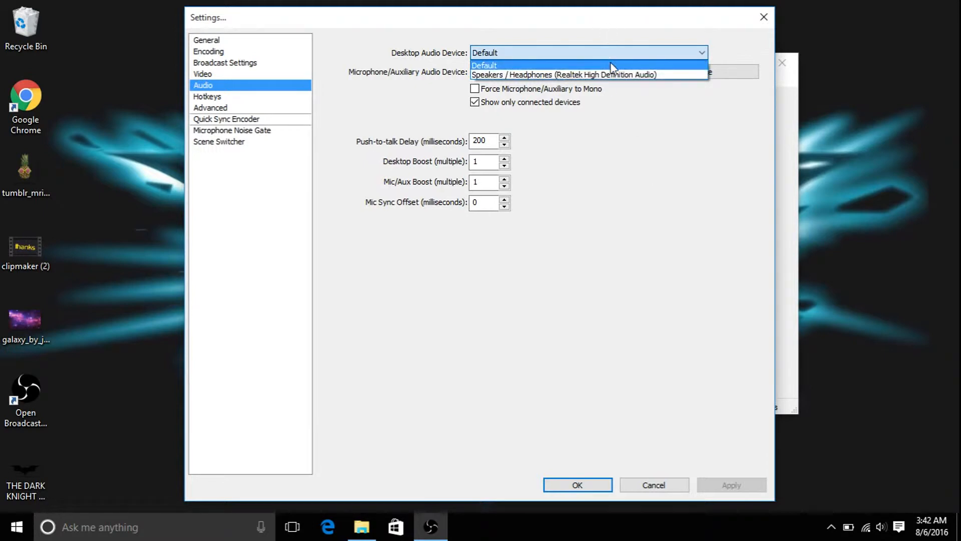
click(483, 66)
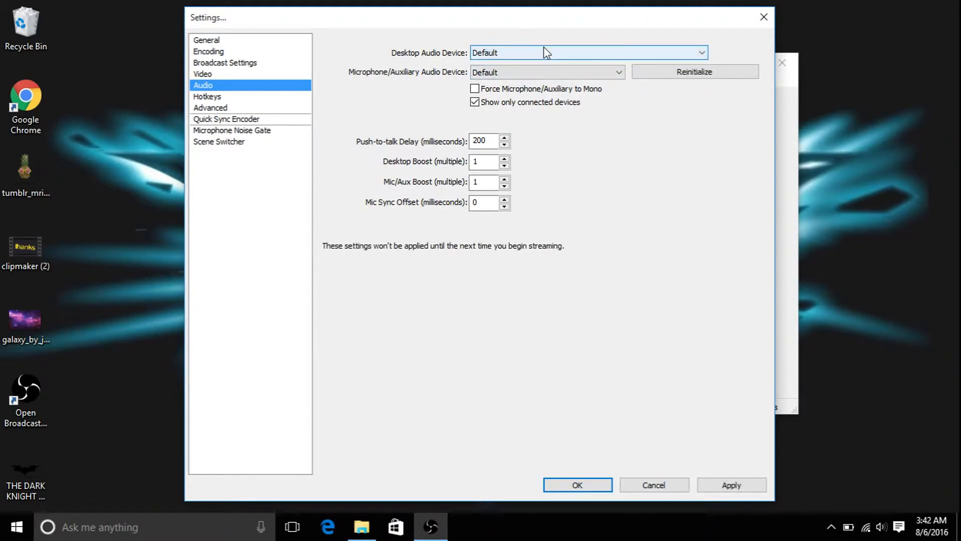
click(545, 72)
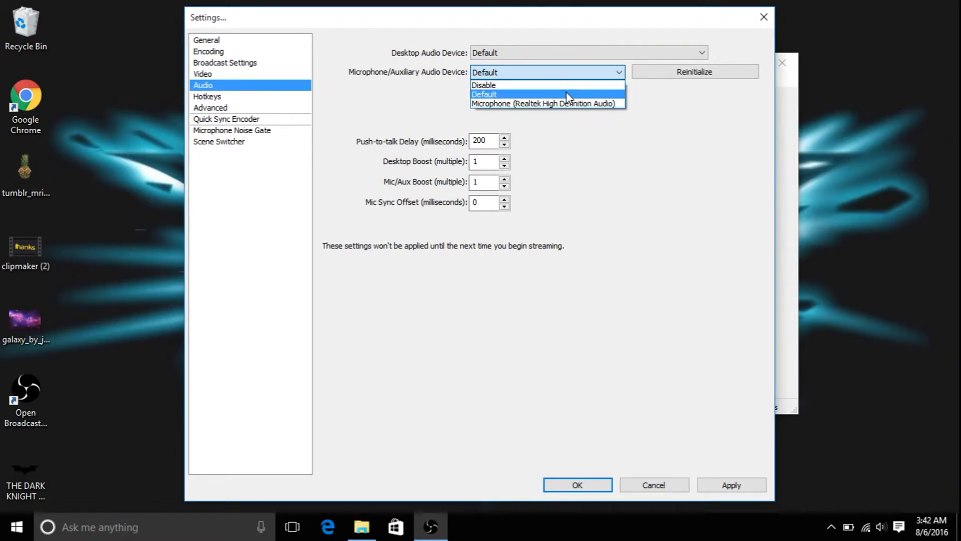
click(484, 94)
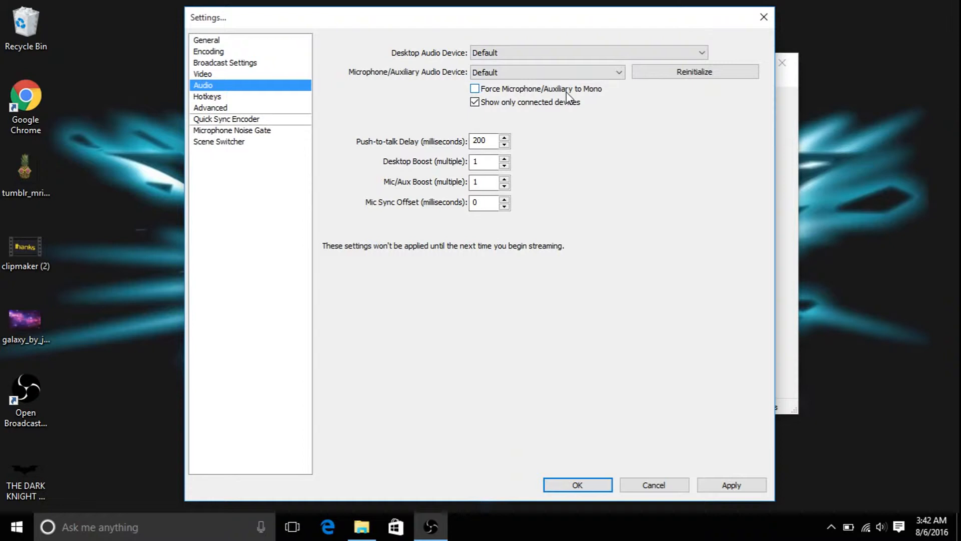
click(546, 72)
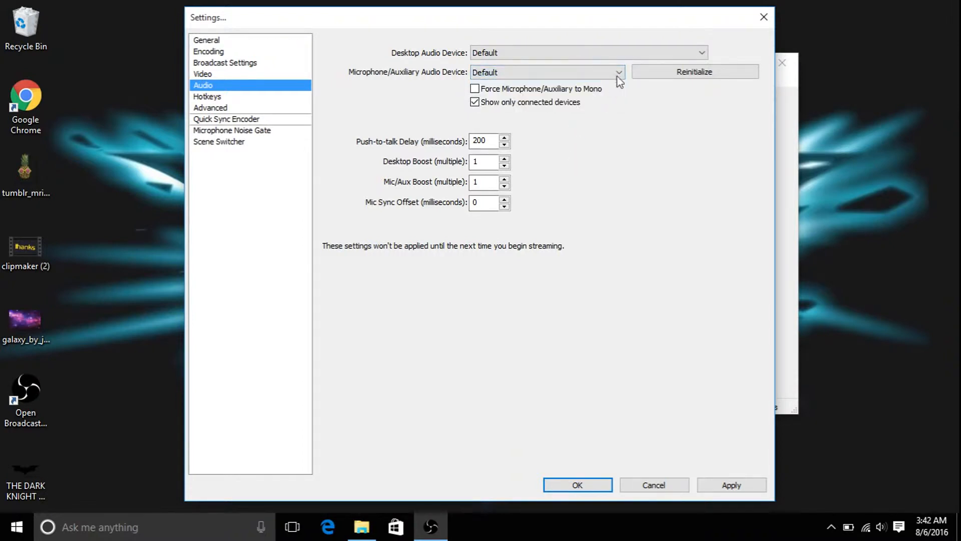
mouse_move(502, 150)
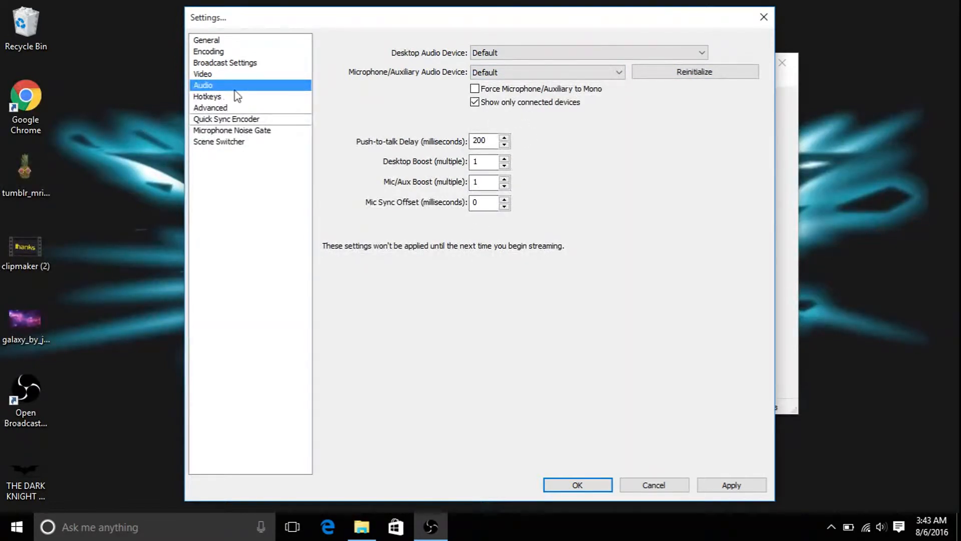
- Pass through Hotkeys and Advanced to the Microphone Noise Gate page, leaving the gate disabled
click(207, 96)
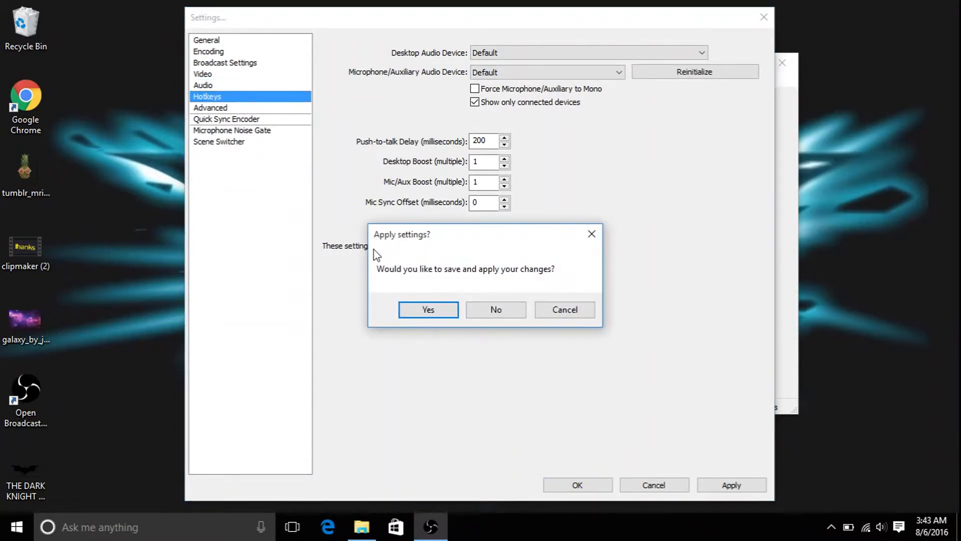
click(427, 309)
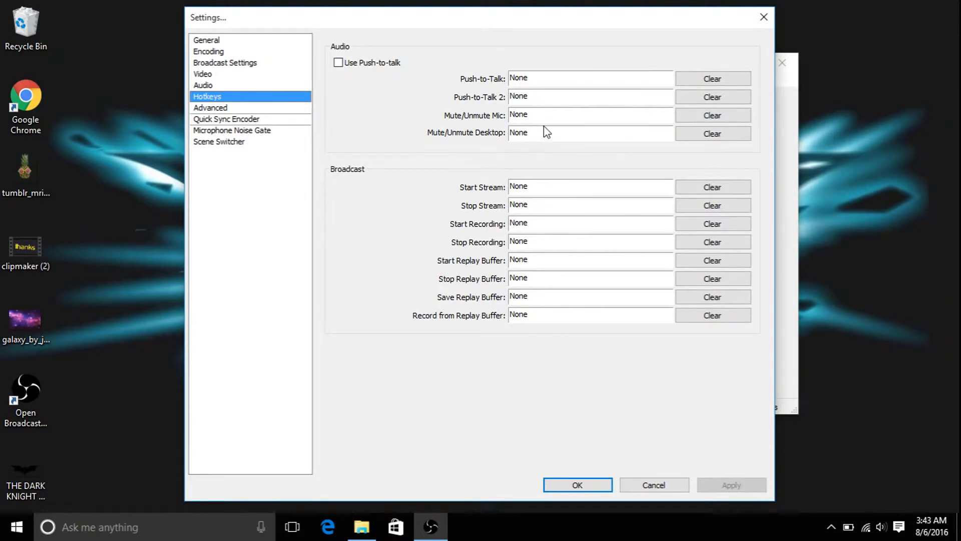
mouse_move(568, 220)
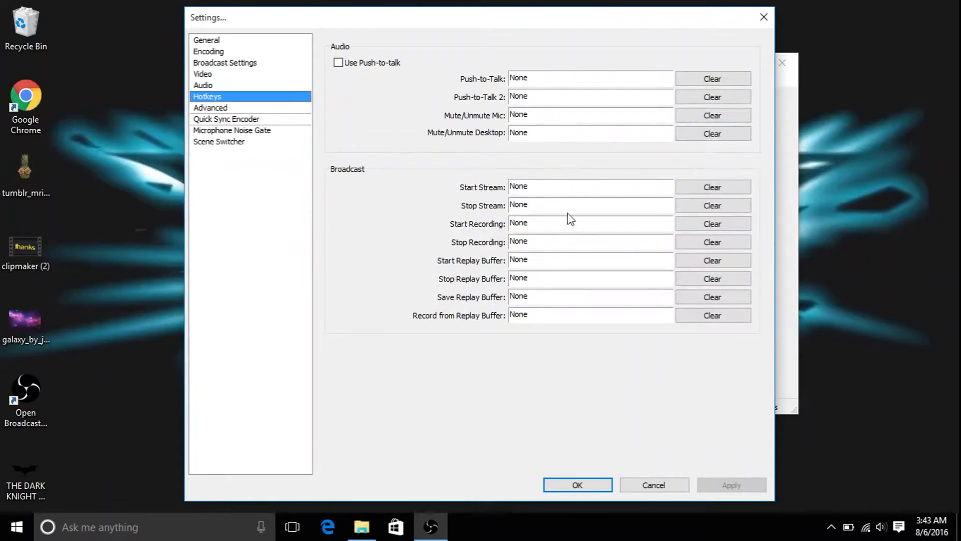
mouse_move(569, 231)
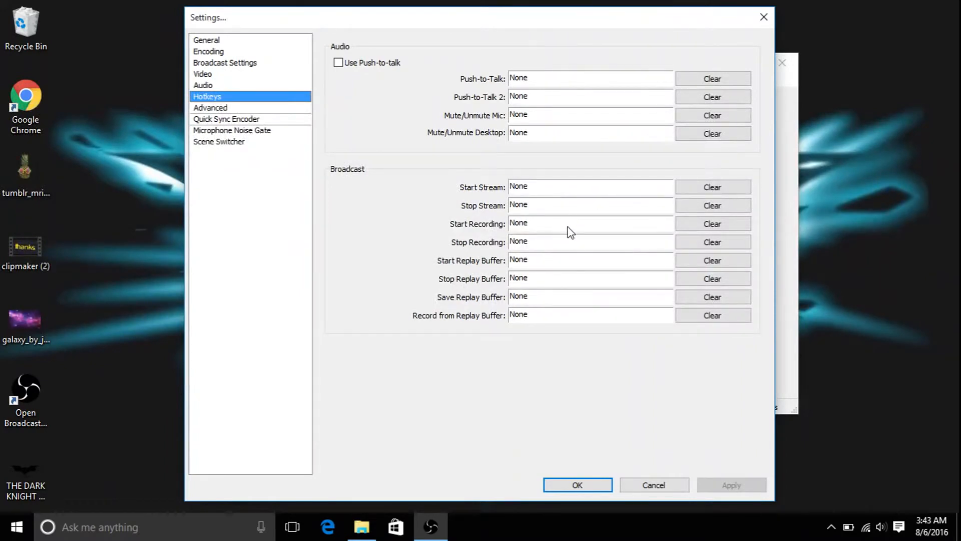
mouse_move(763, 17)
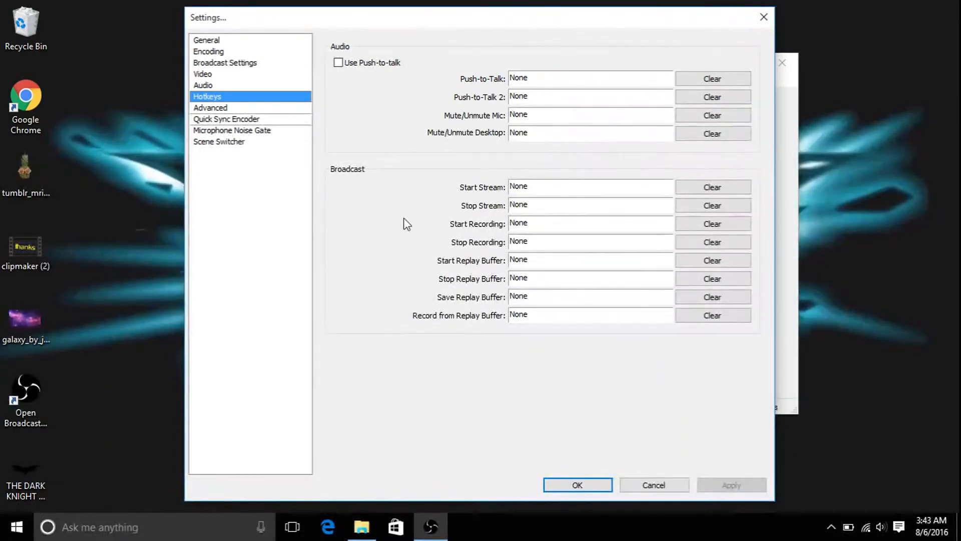
click(210, 107)
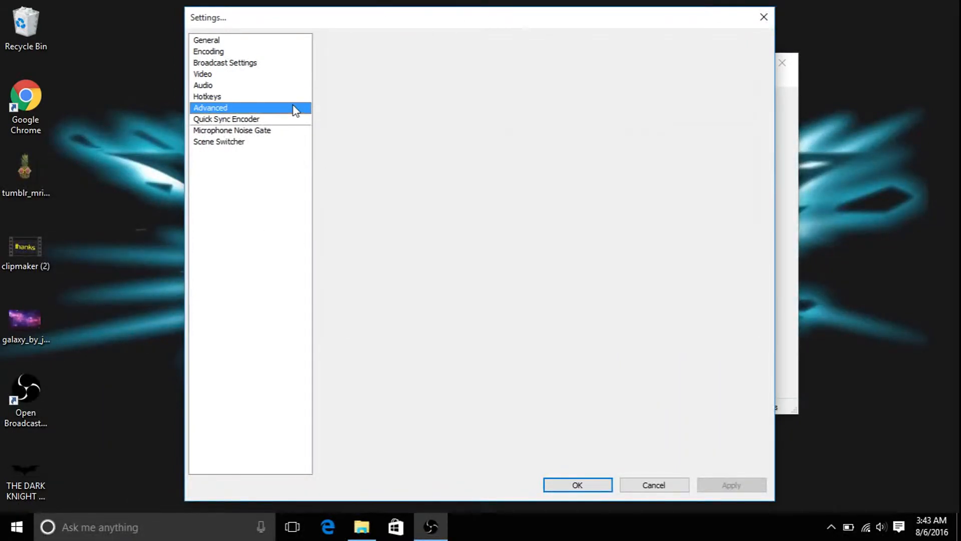
click(209, 108)
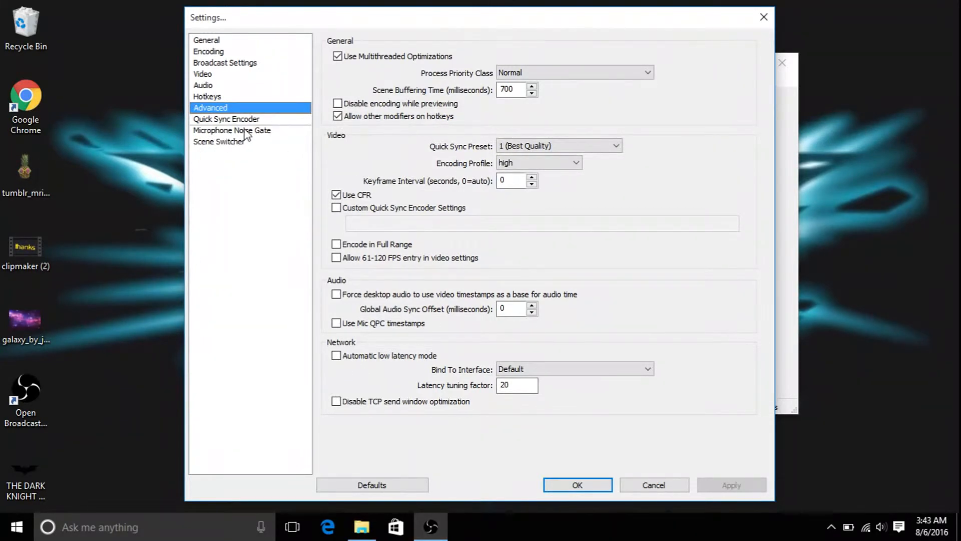
click(231, 130)
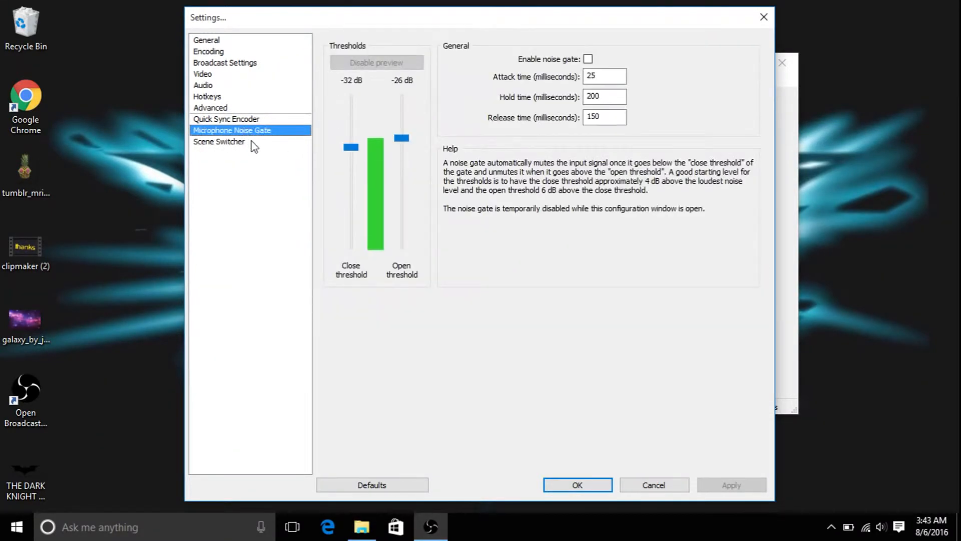
mouse_move(387, 511)
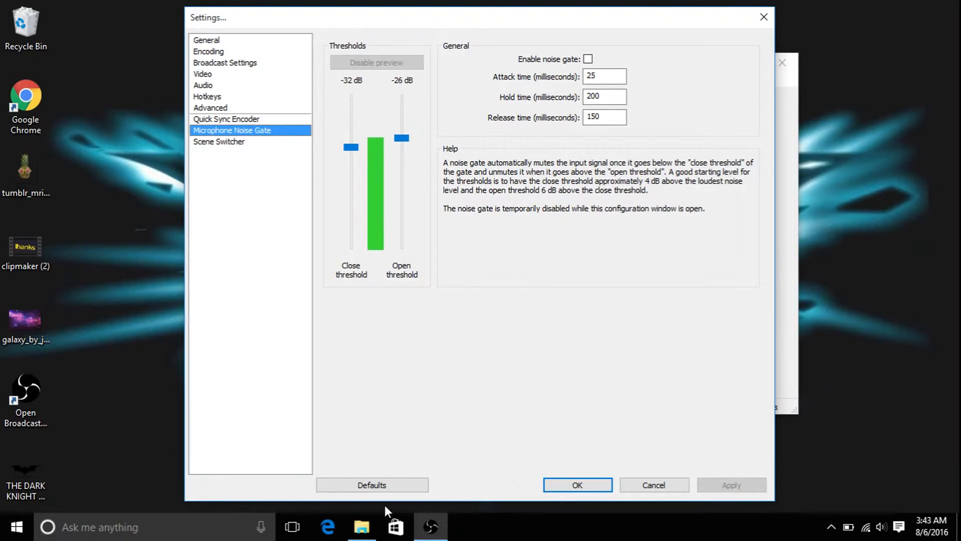
- Close Settings and browse the Add source menu for Scene 2 without adding anything
click(576, 485)
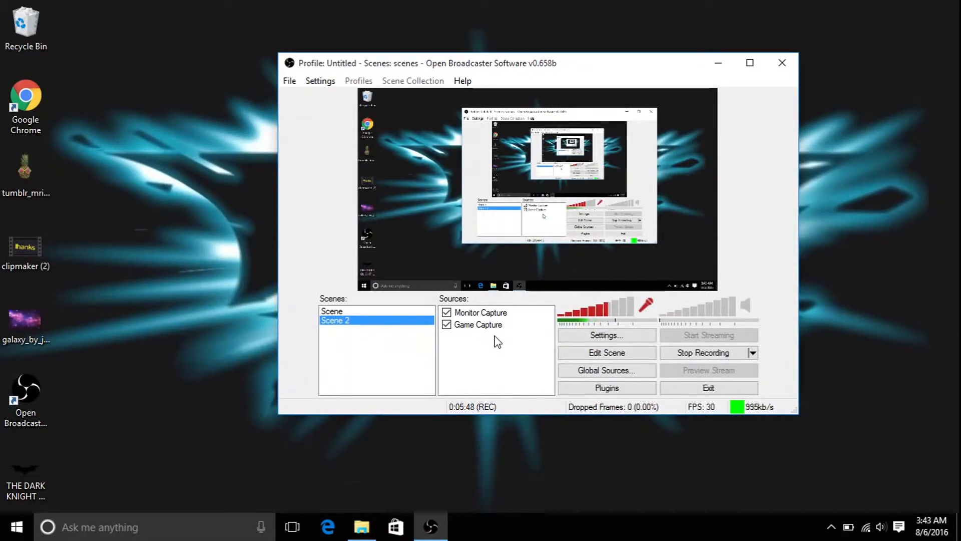
right_click(496, 340)
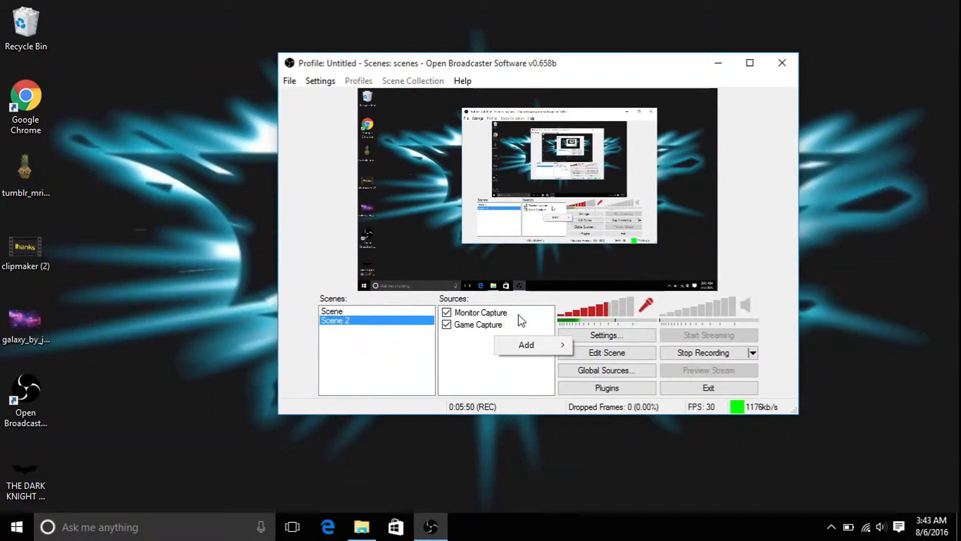
click(481, 312)
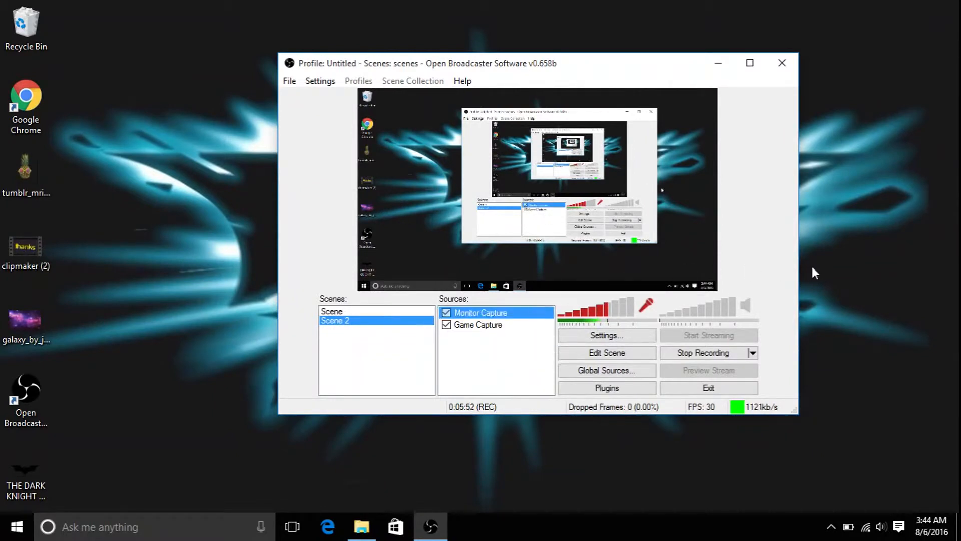
right_click(815, 269)
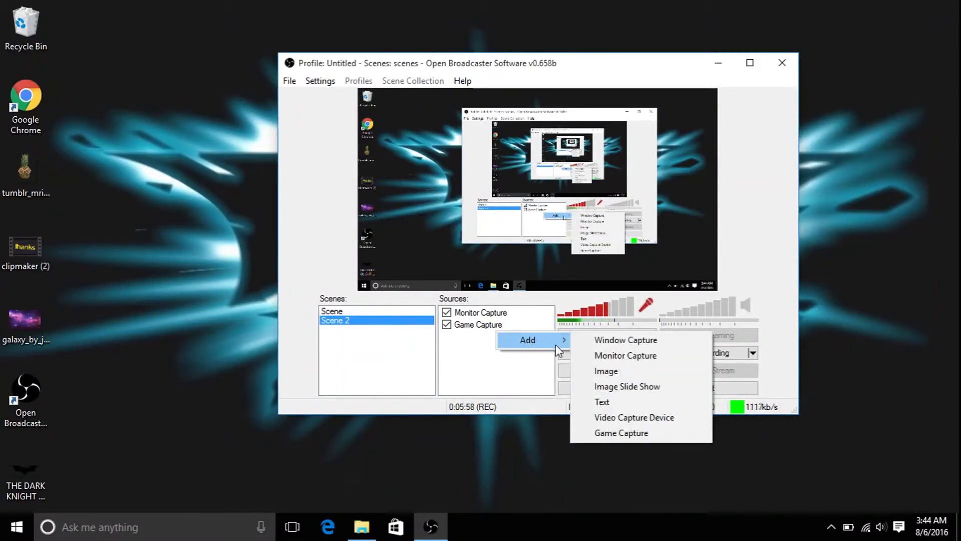
mouse_move(625, 355)
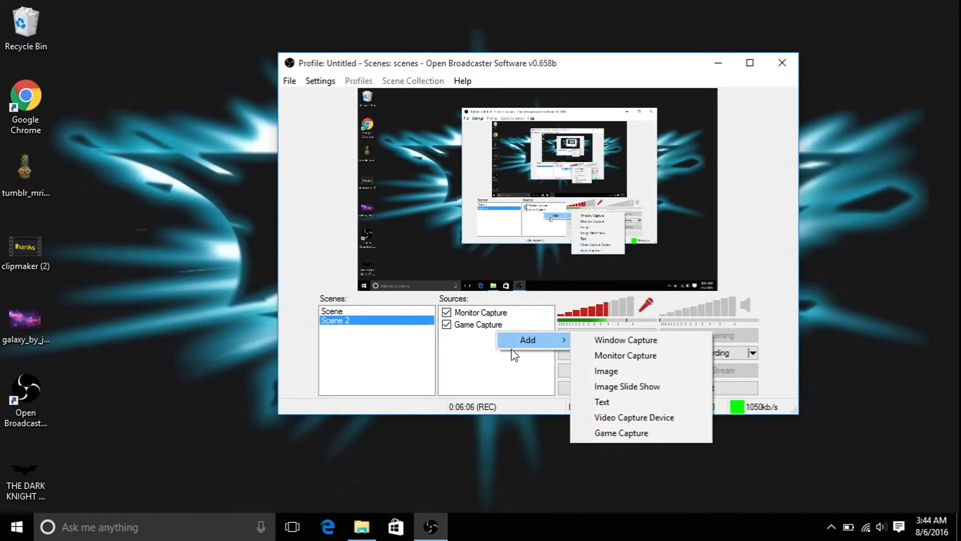
click(514, 384)
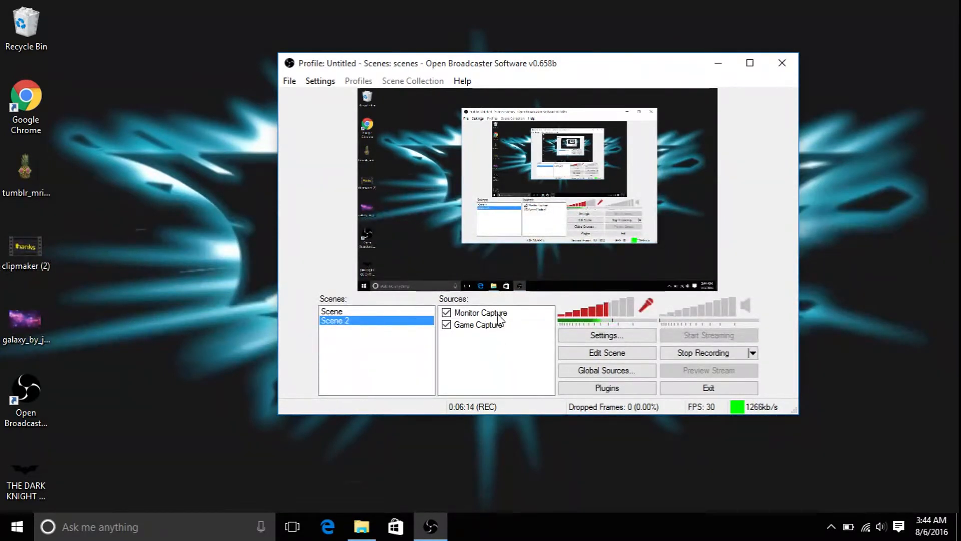
mouse_move(745, 327)
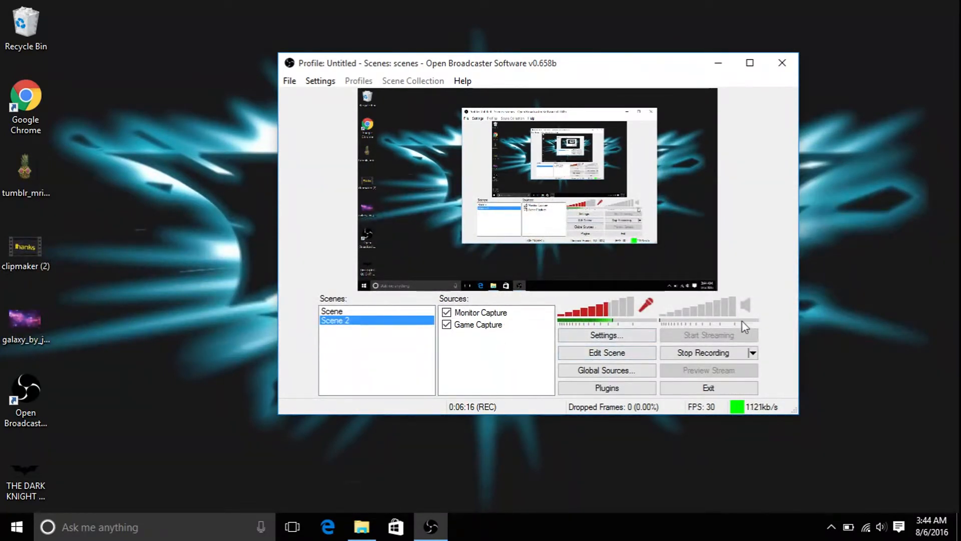
mouse_move(623, 314)
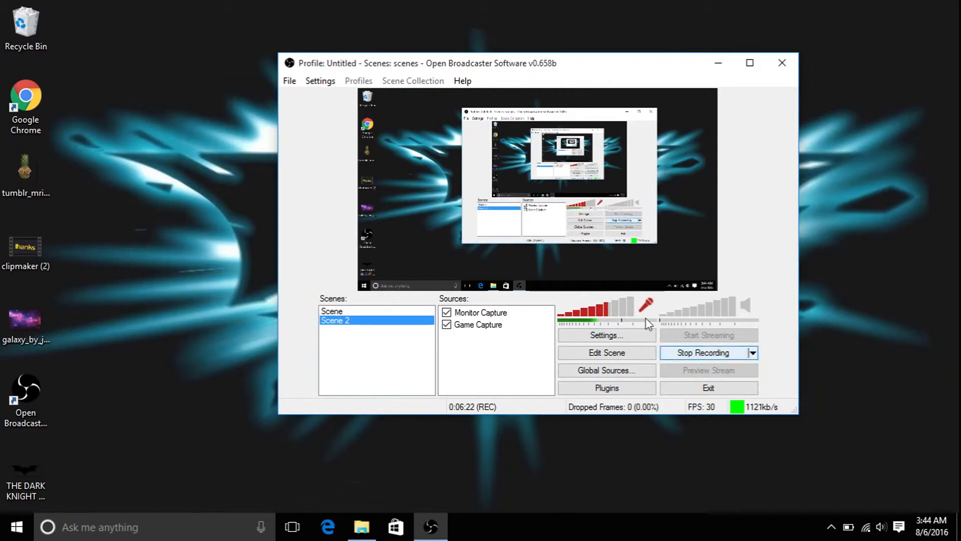
mouse_move(648, 329)
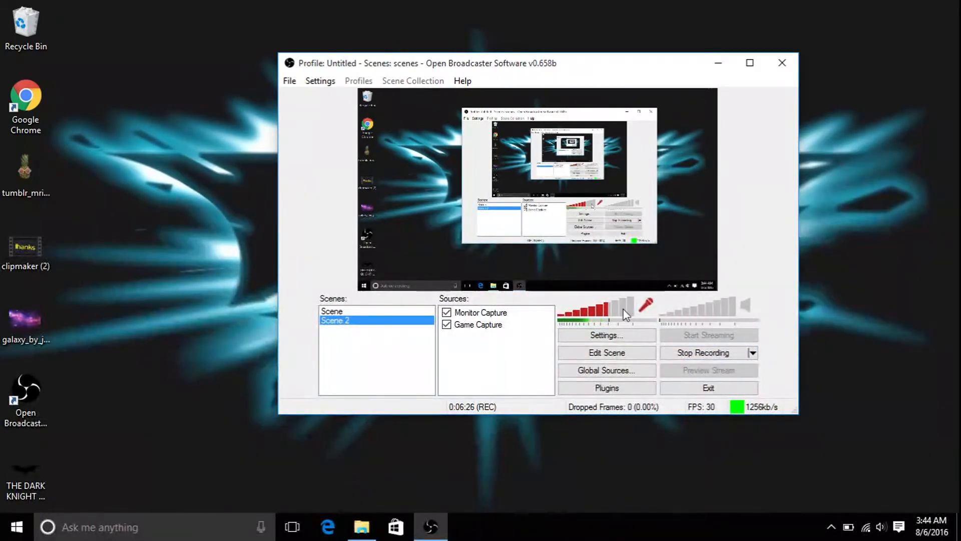
mouse_move(624, 314)
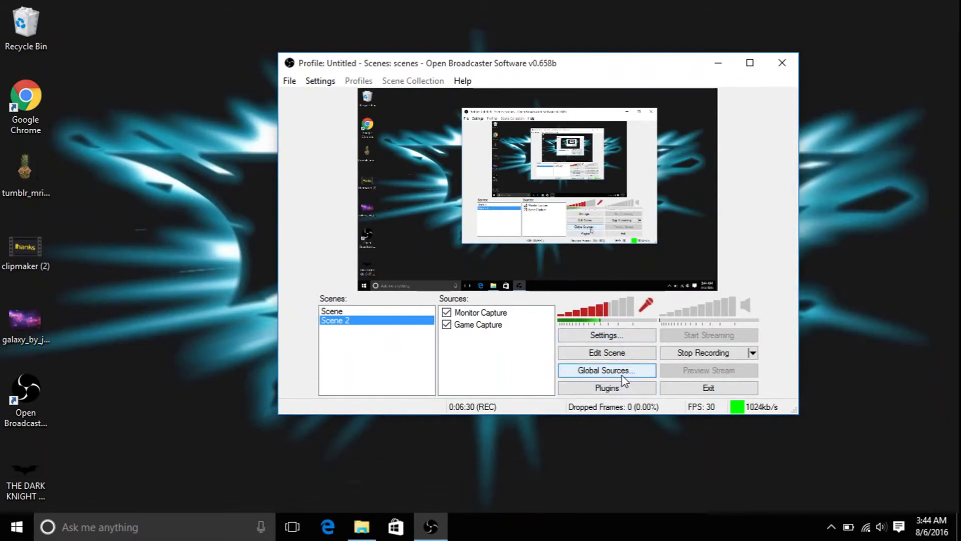
mouse_move(529, 373)
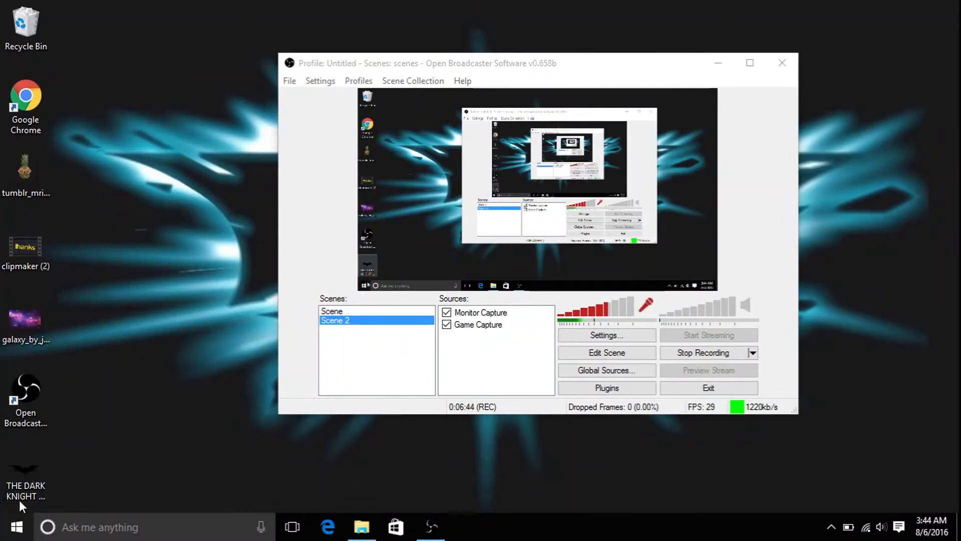
click(17, 527)
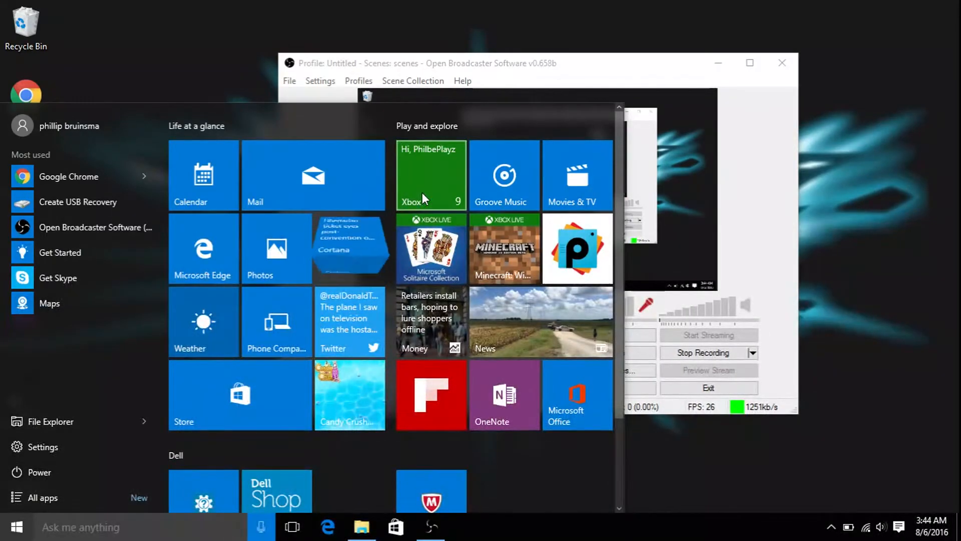
click(430, 174)
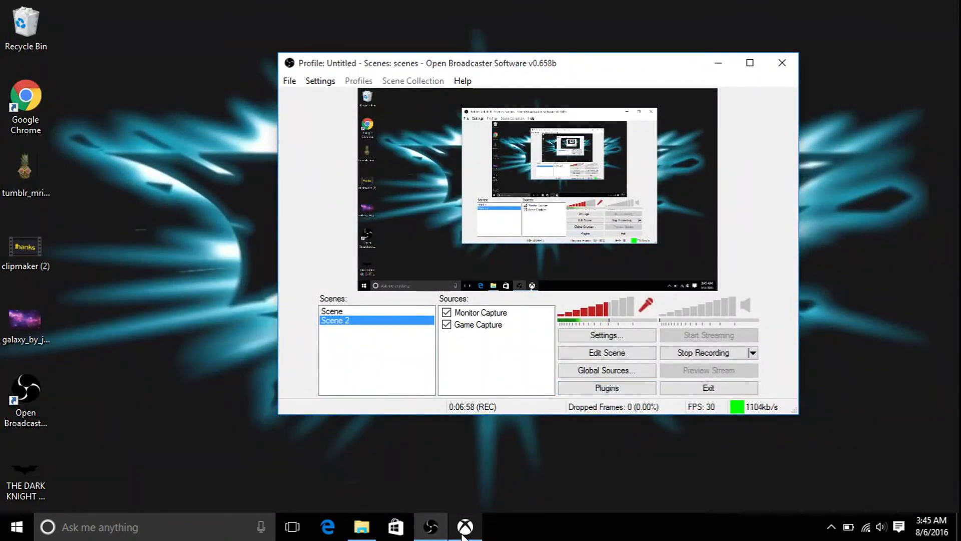
click(464, 525)
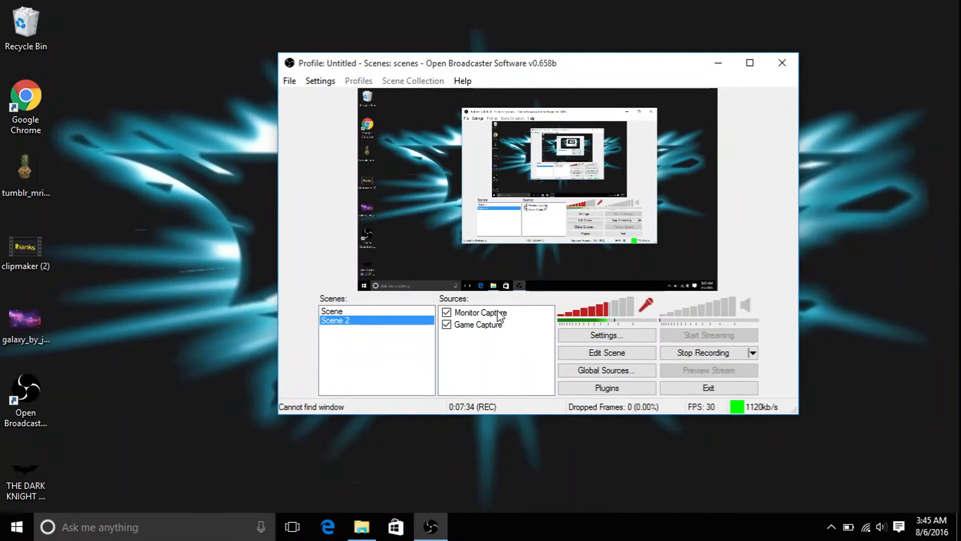
right_click(497, 343)
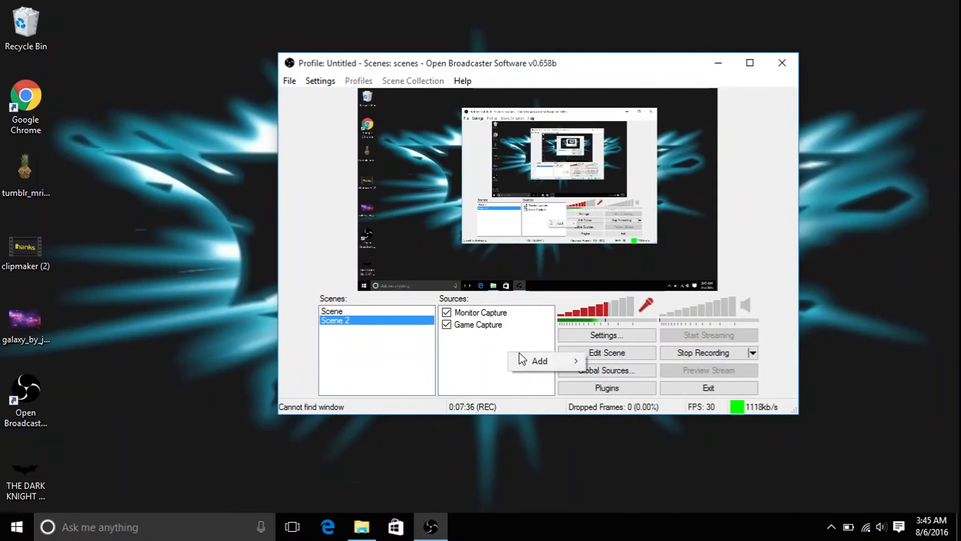
mouse_move(540, 360)
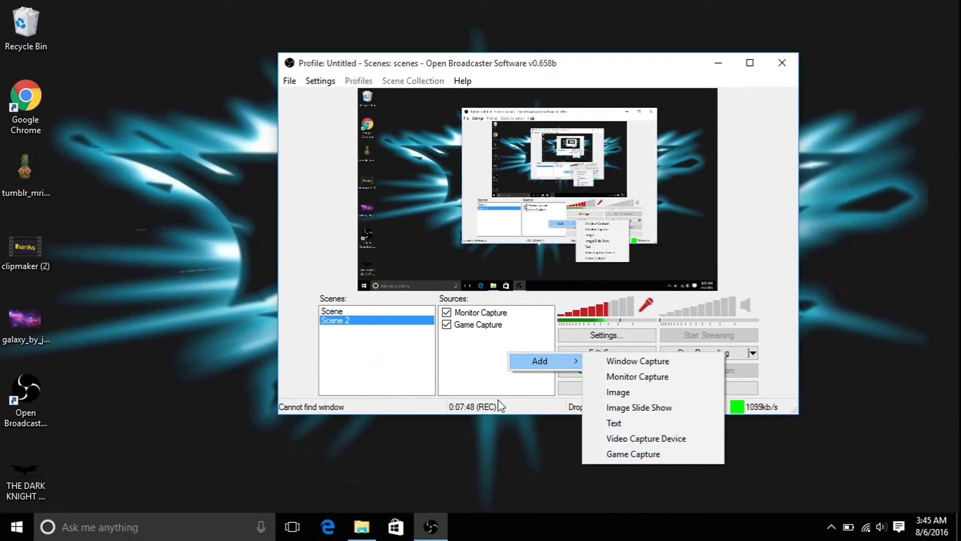
click(500, 328)
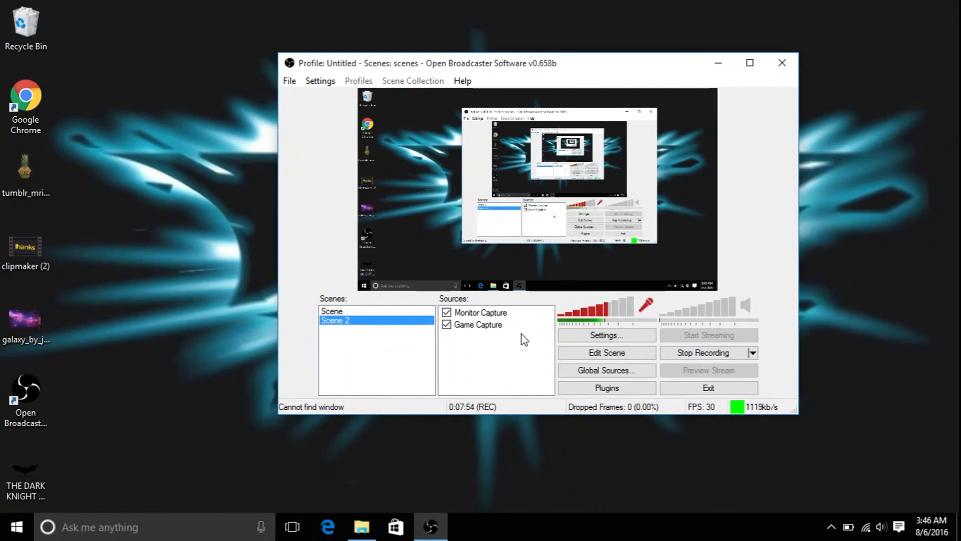
mouse_move(535, 335)
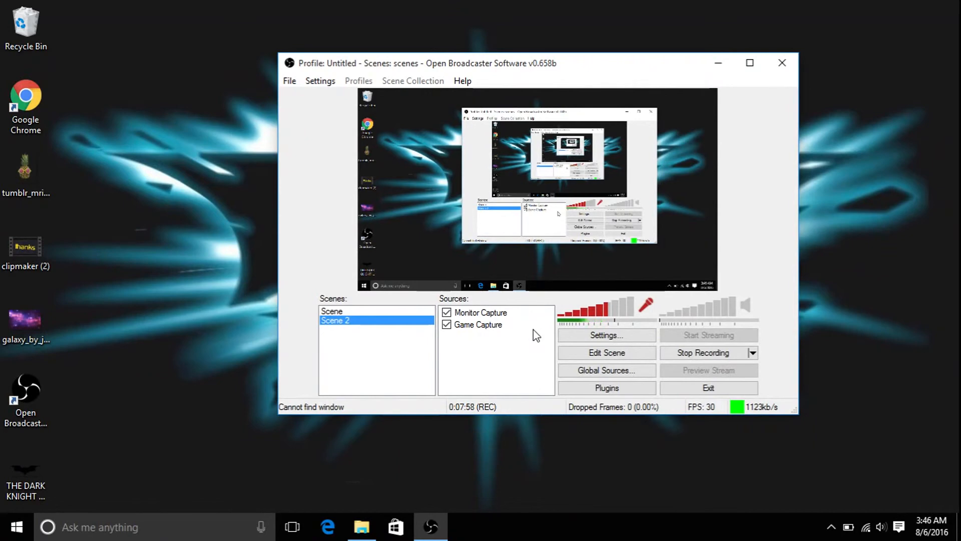
mouse_move(464, 521)
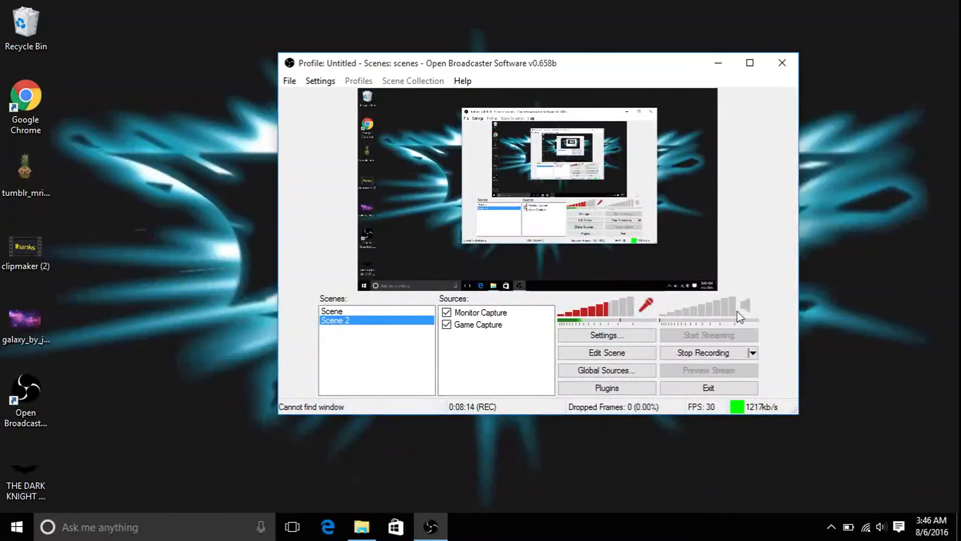
mouse_move(740, 381)
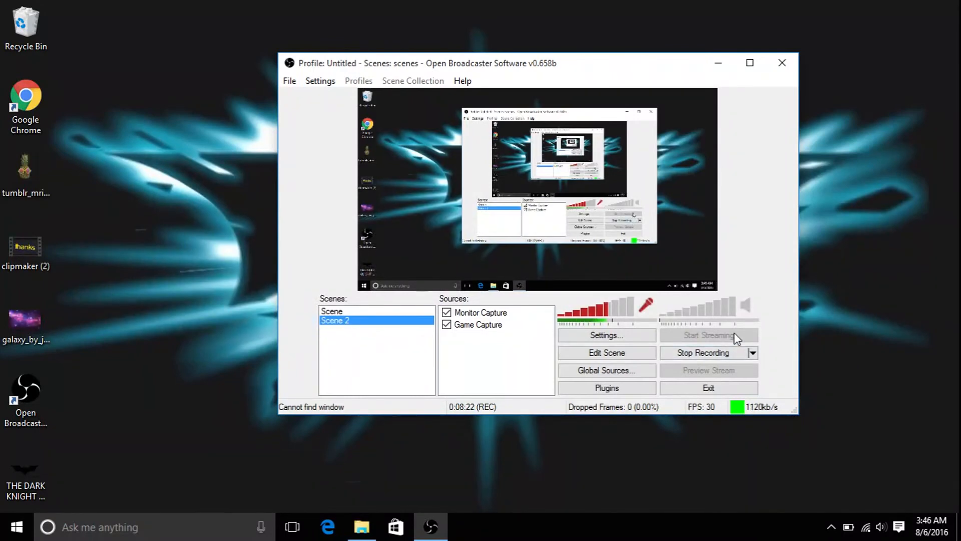
mouse_move(736, 380)
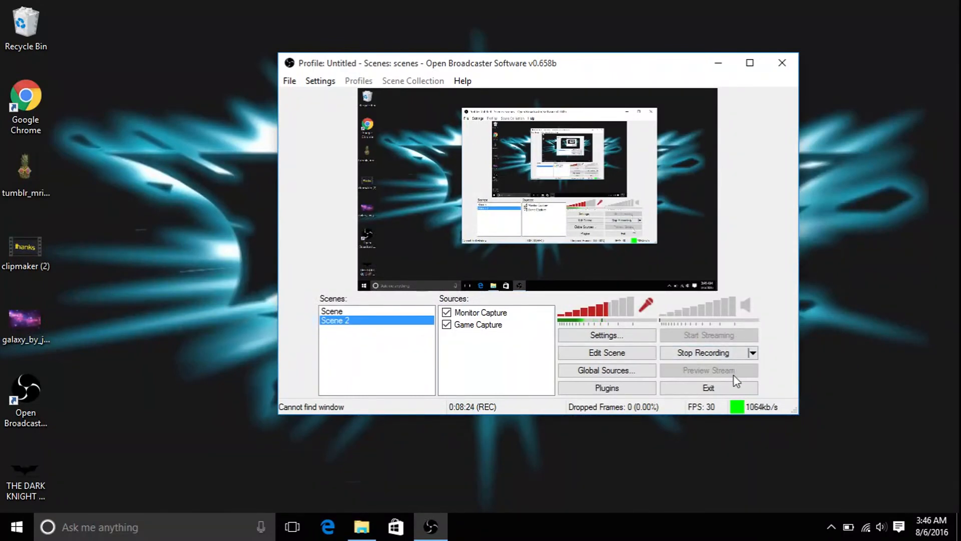